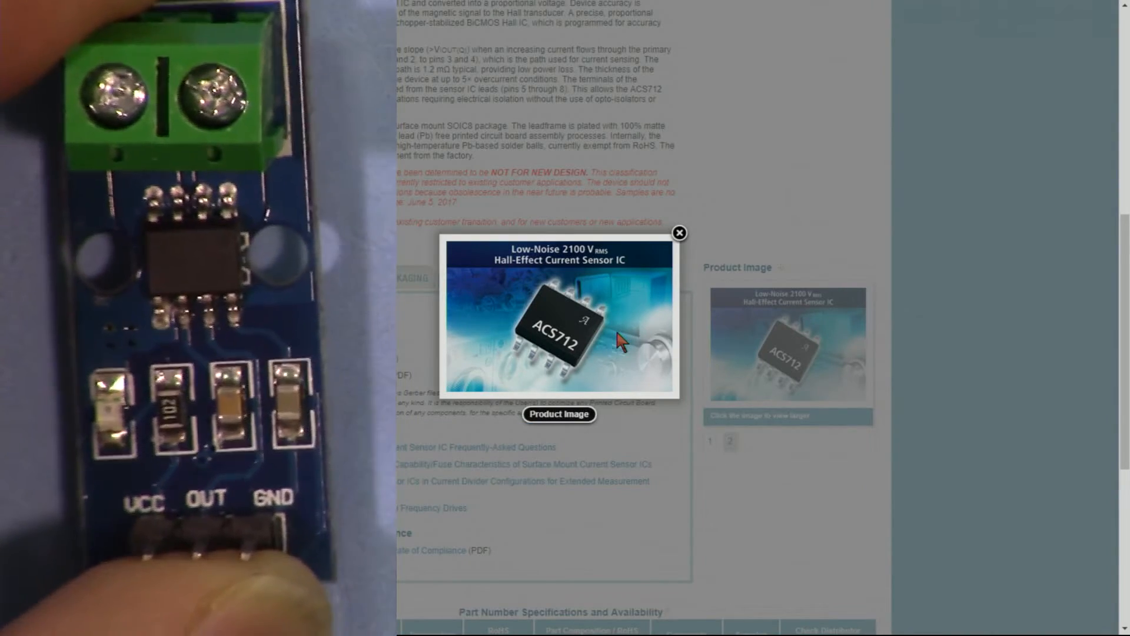
Close the enlarged ACS712 image and scroll to the description and NOT FOR NEW DESIGN notice
click(677, 233)
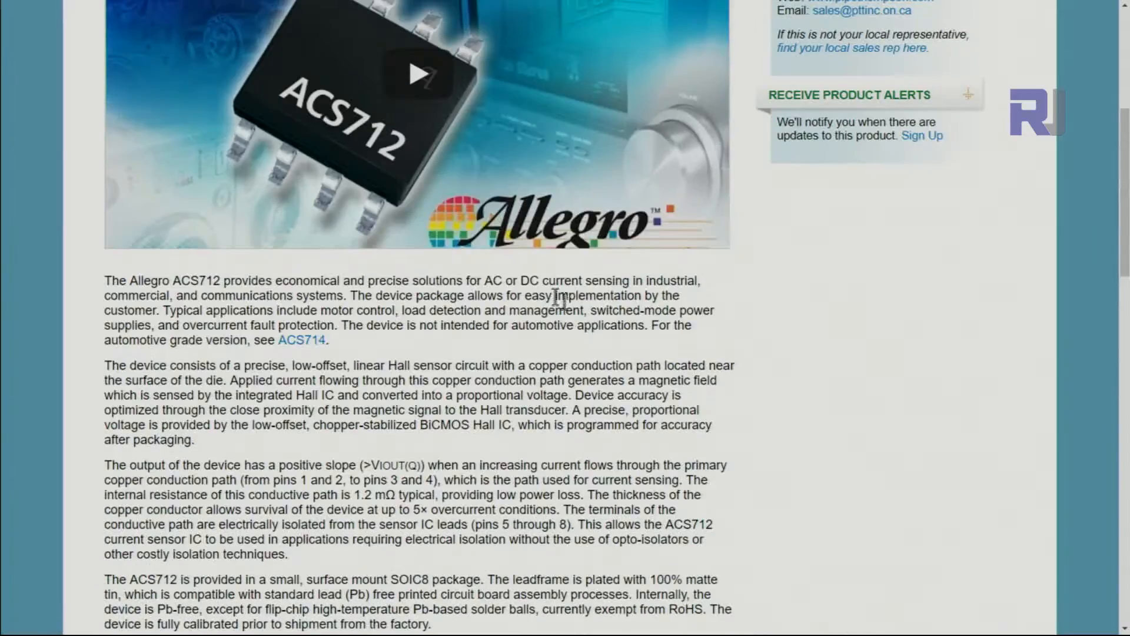
scroll(down, 3)
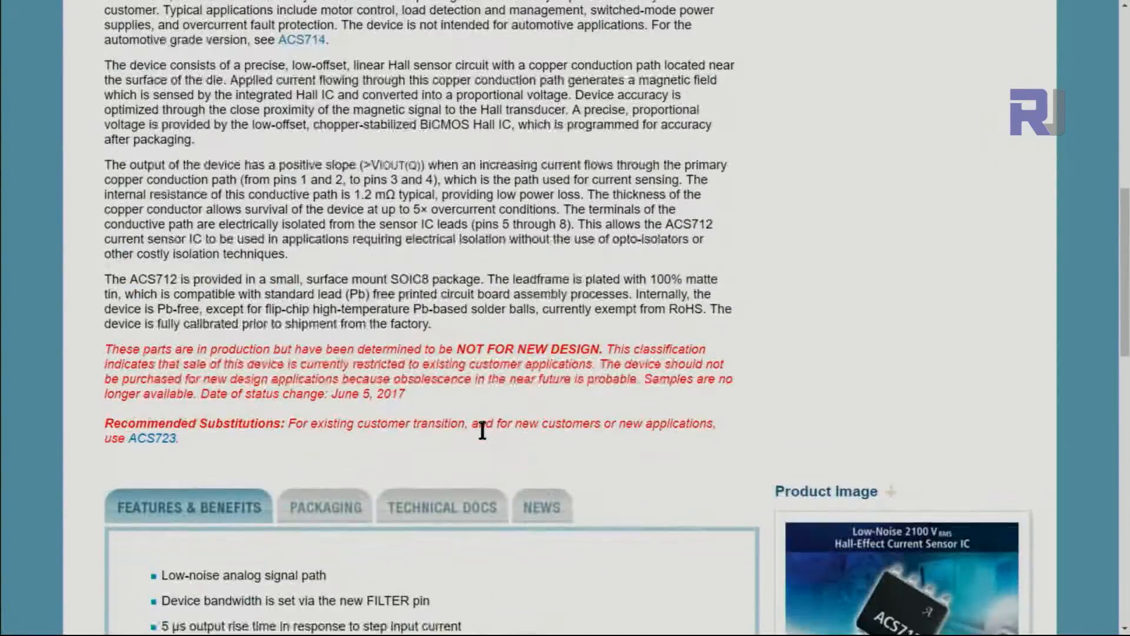
scroll(down, 3)
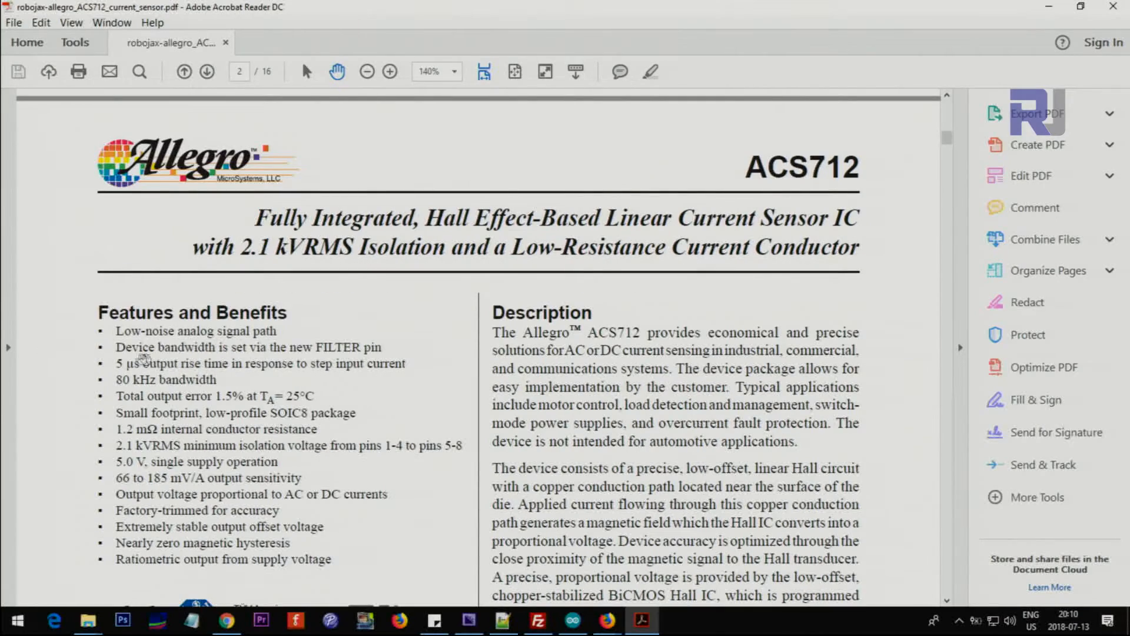
scroll(down, 3)
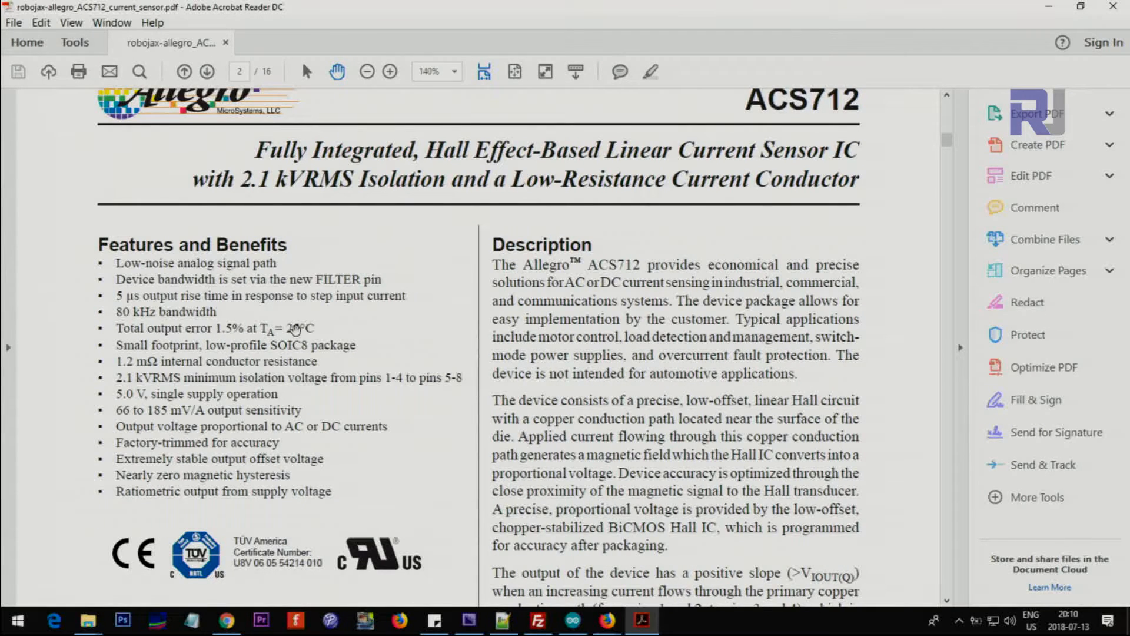
mouse_move(220, 330)
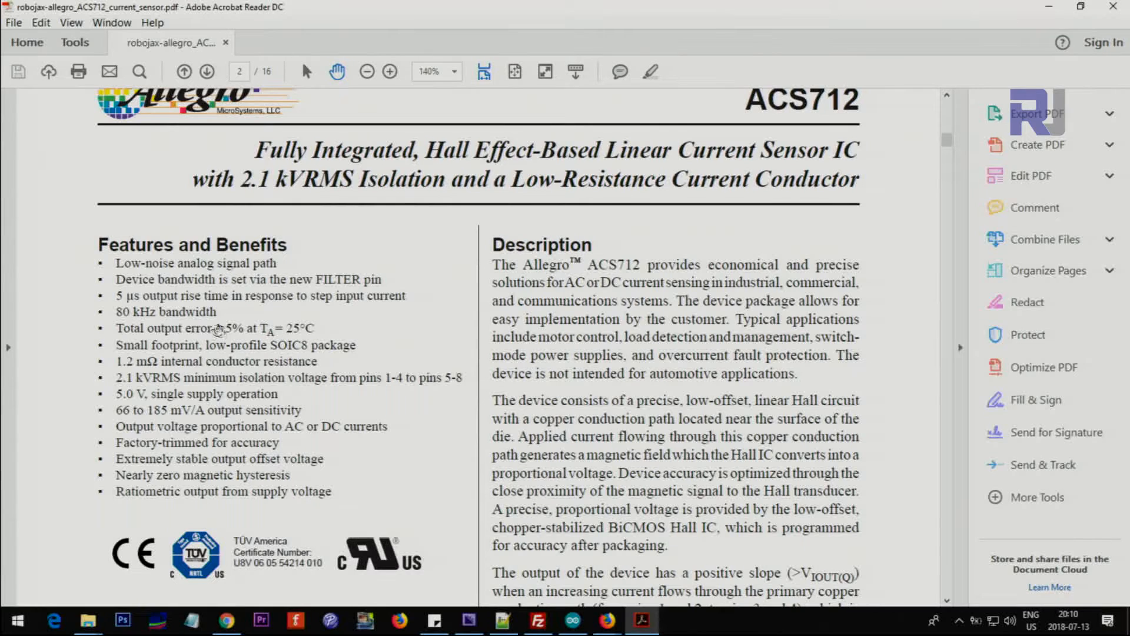
mouse_move(226, 328)
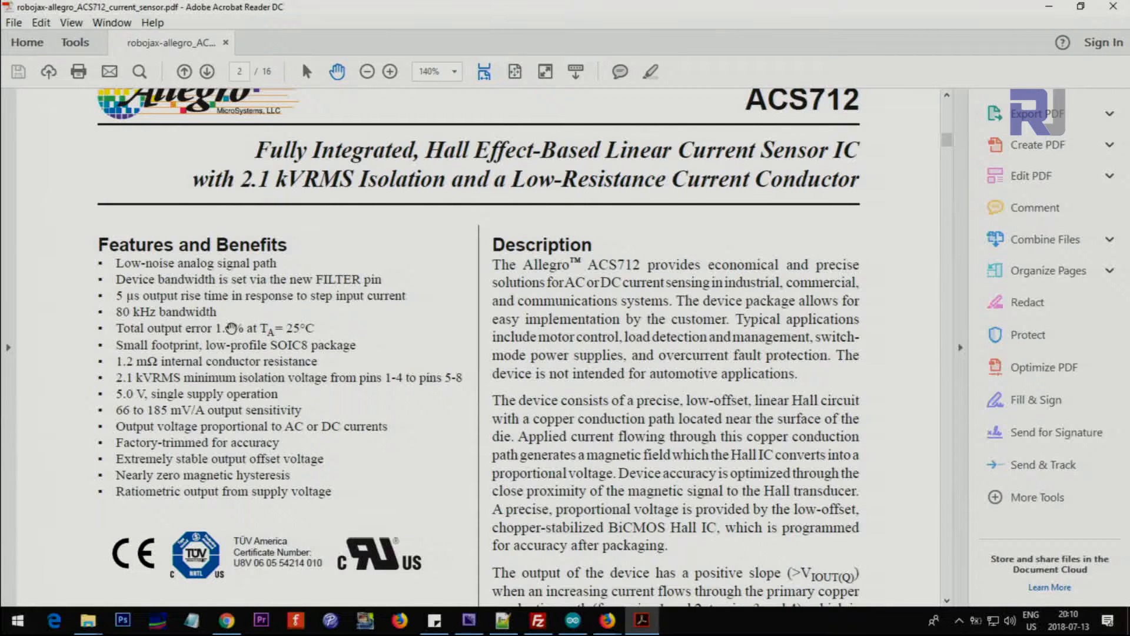
double_click(134, 360)
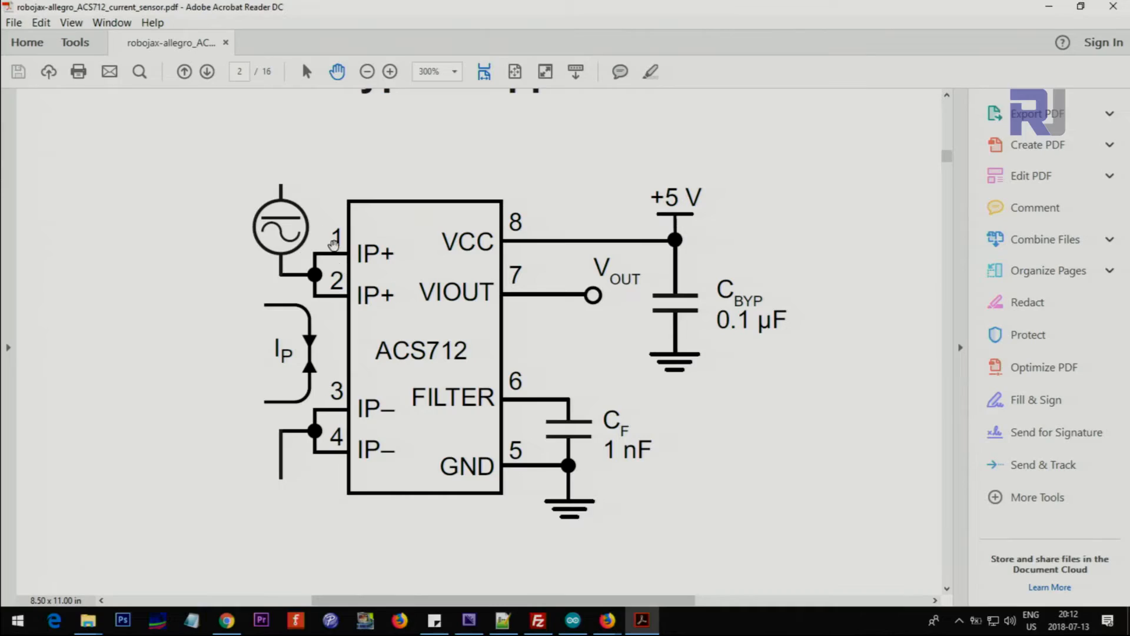
mouse_move(330, 301)
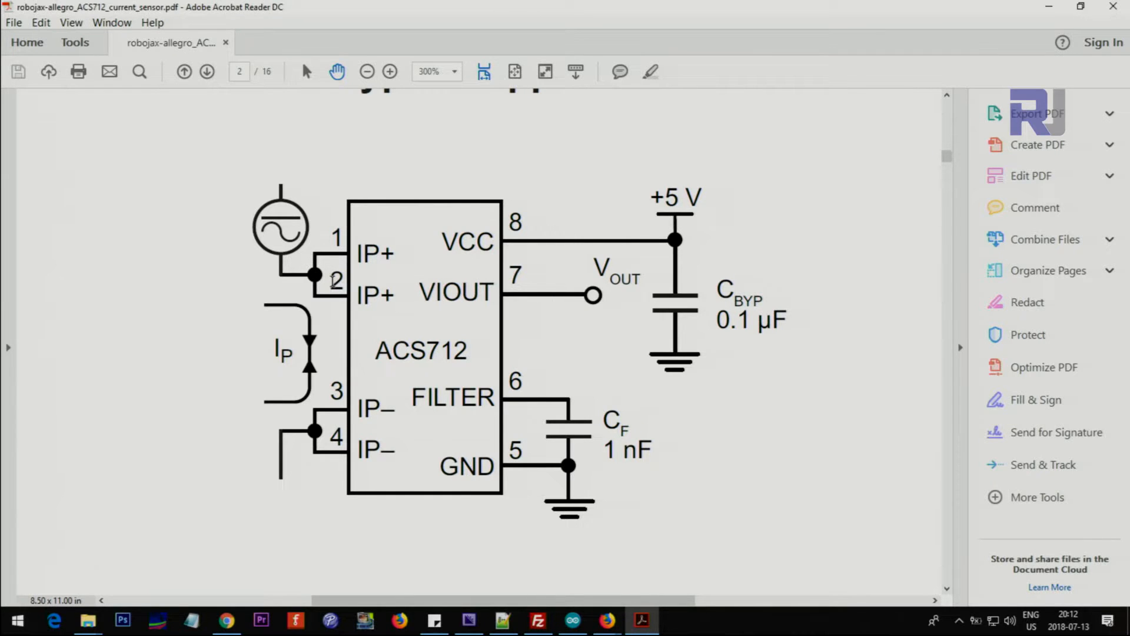
mouse_move(342, 469)
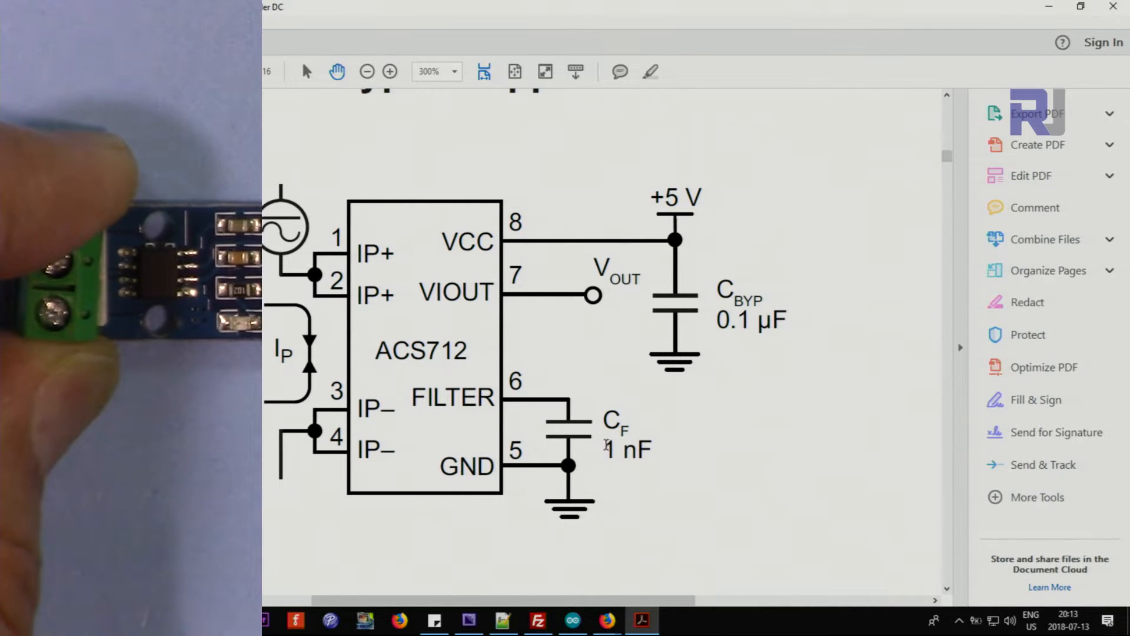
mouse_move(681, 267)
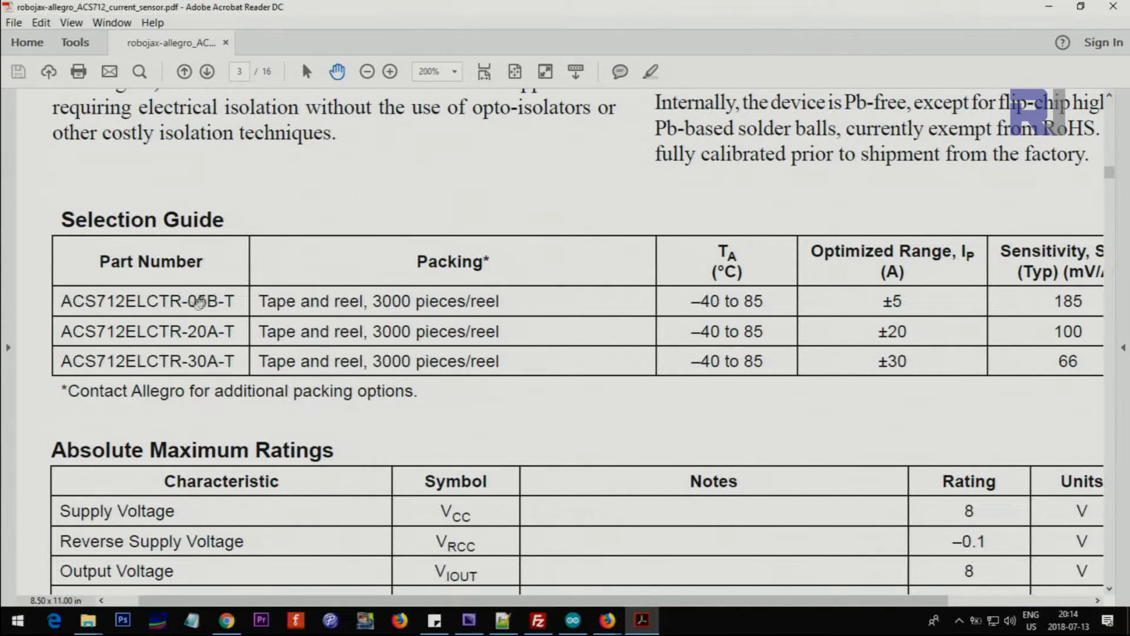
mouse_move(198, 370)
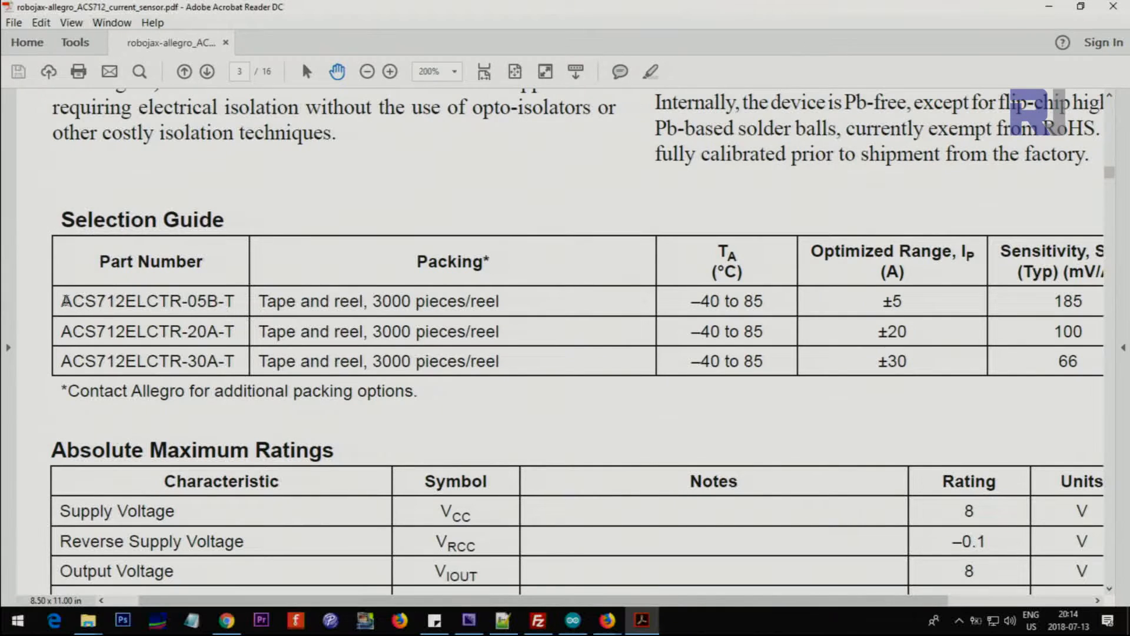
mouse_move(182, 301)
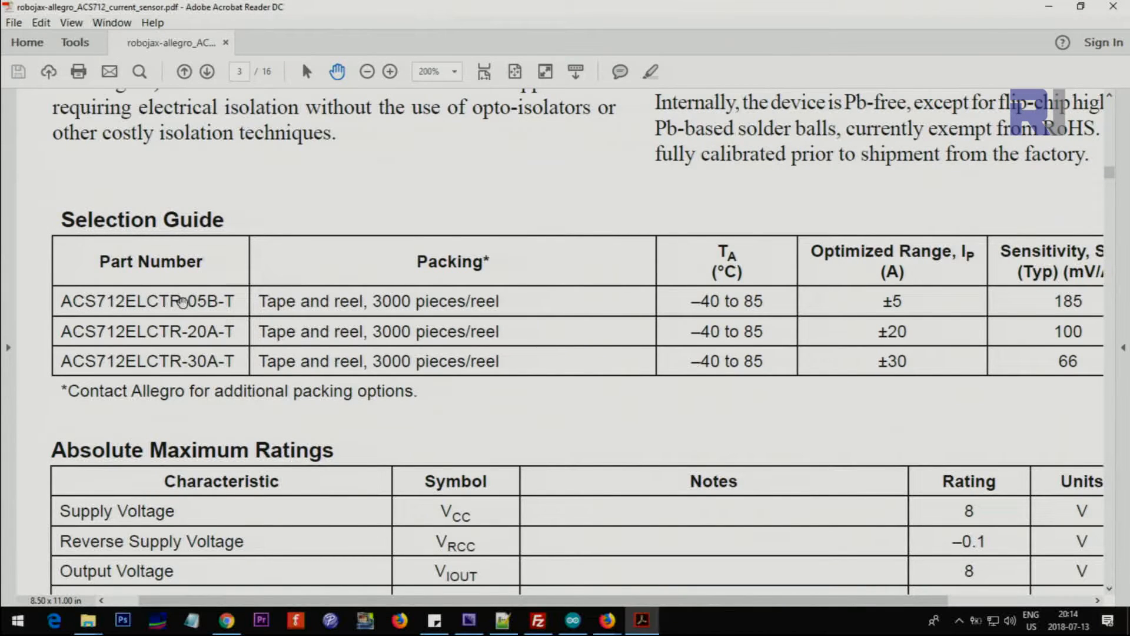
Select the ACS712 part numbers in the page-3 Selection Guide table
double_click(198, 301)
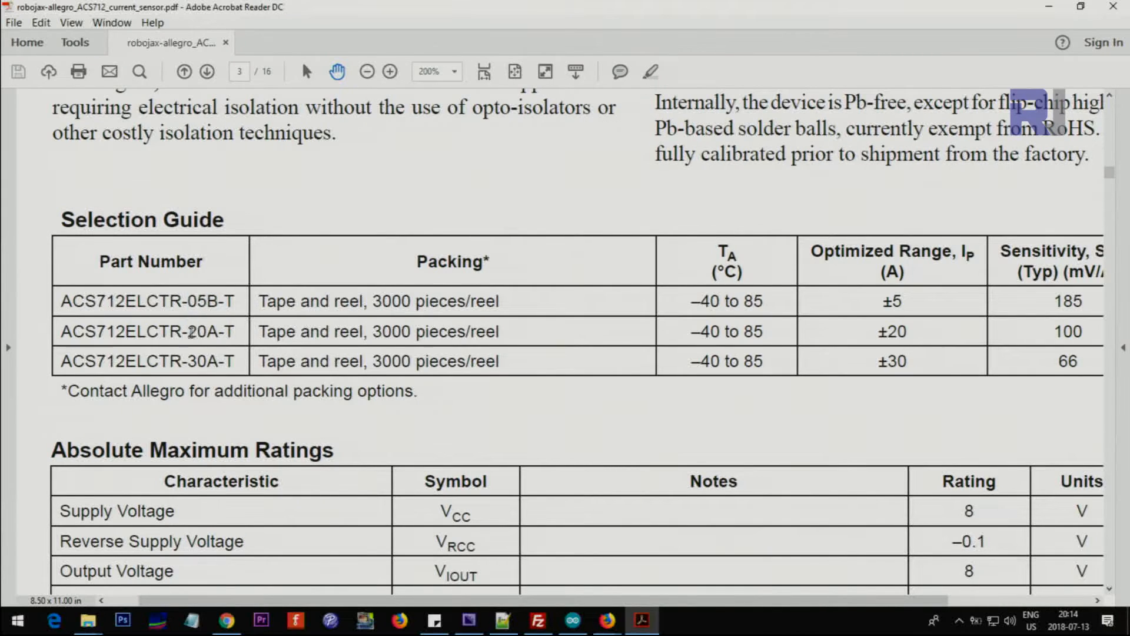
double_click(208, 331)
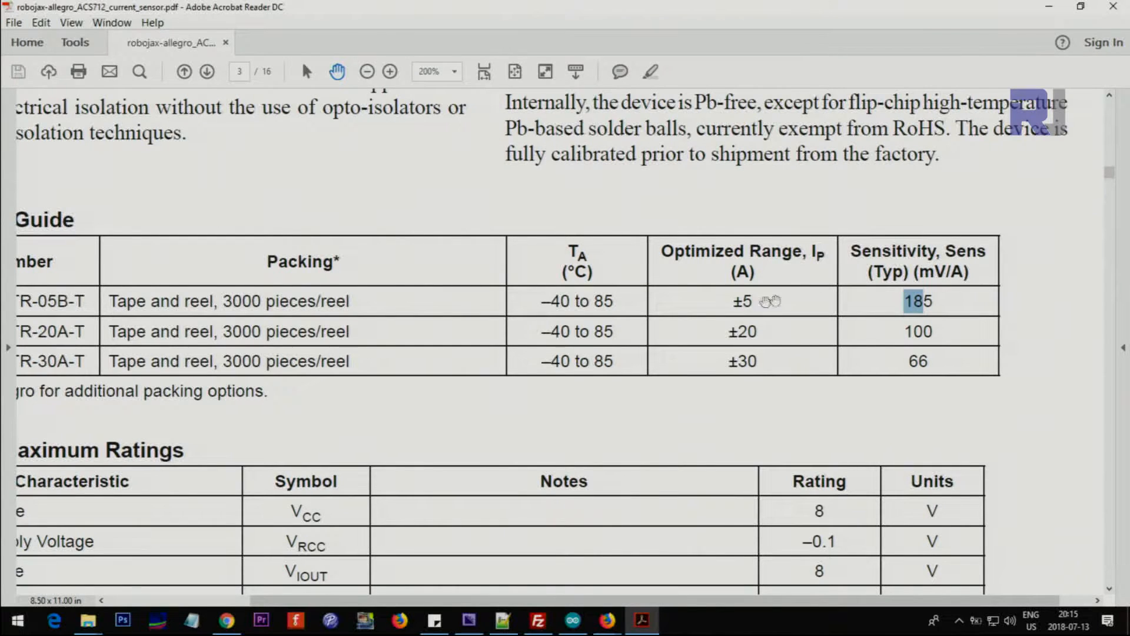
mouse_move(730, 340)
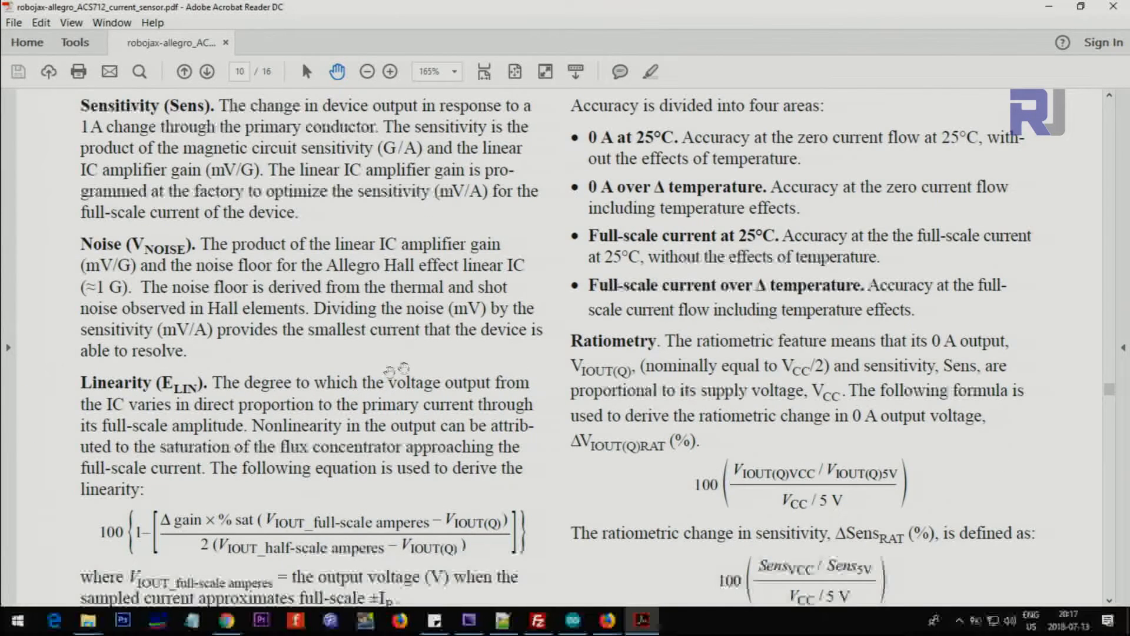
mouse_move(645, 232)
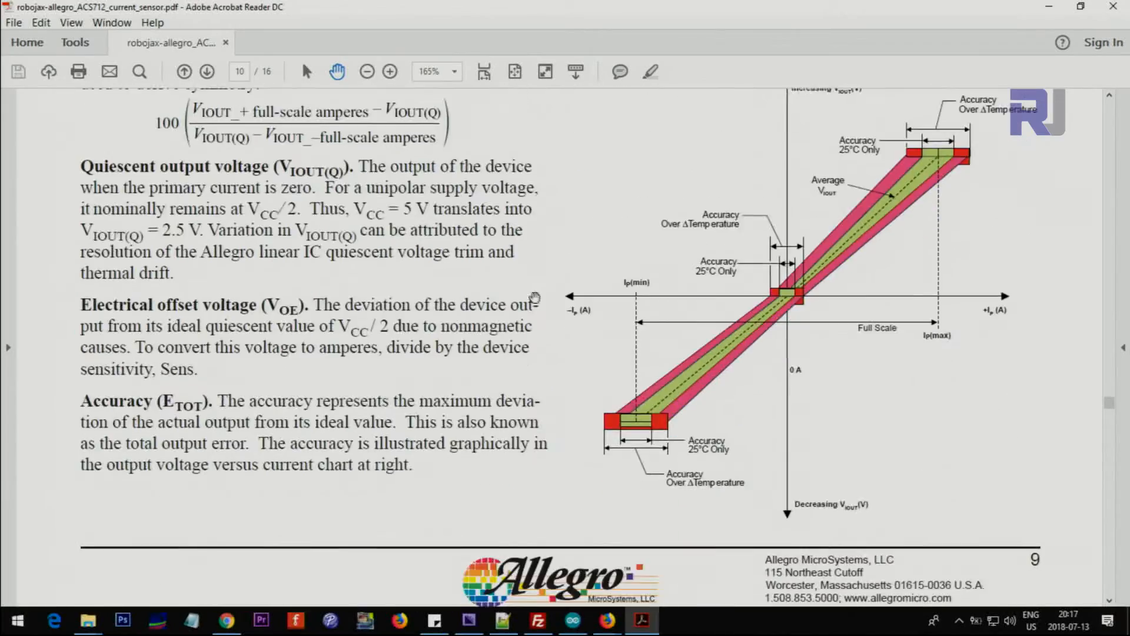
Scroll through datasheet pages 10 and 11 to the dynamic response definitions
scroll(down, 3)
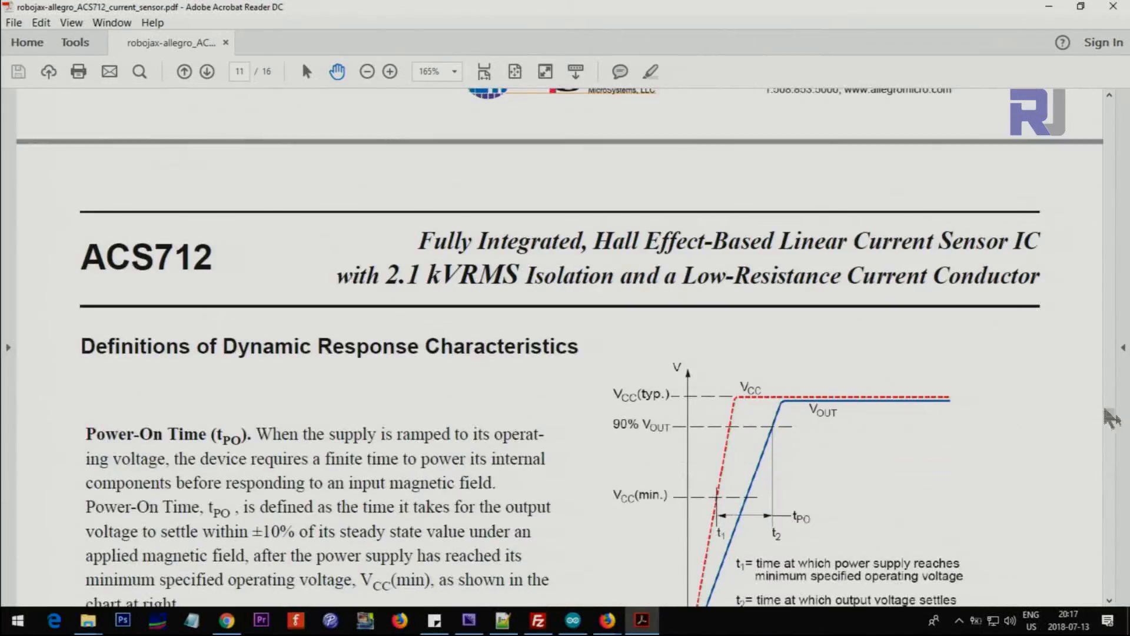
scroll(down, 3)
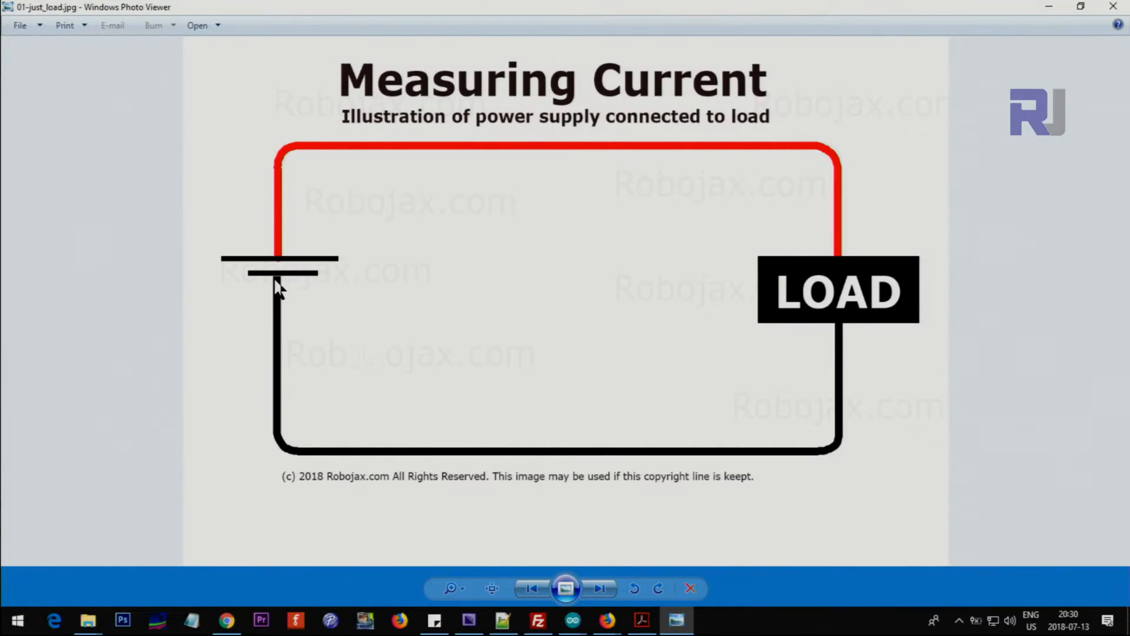
mouse_move(790, 328)
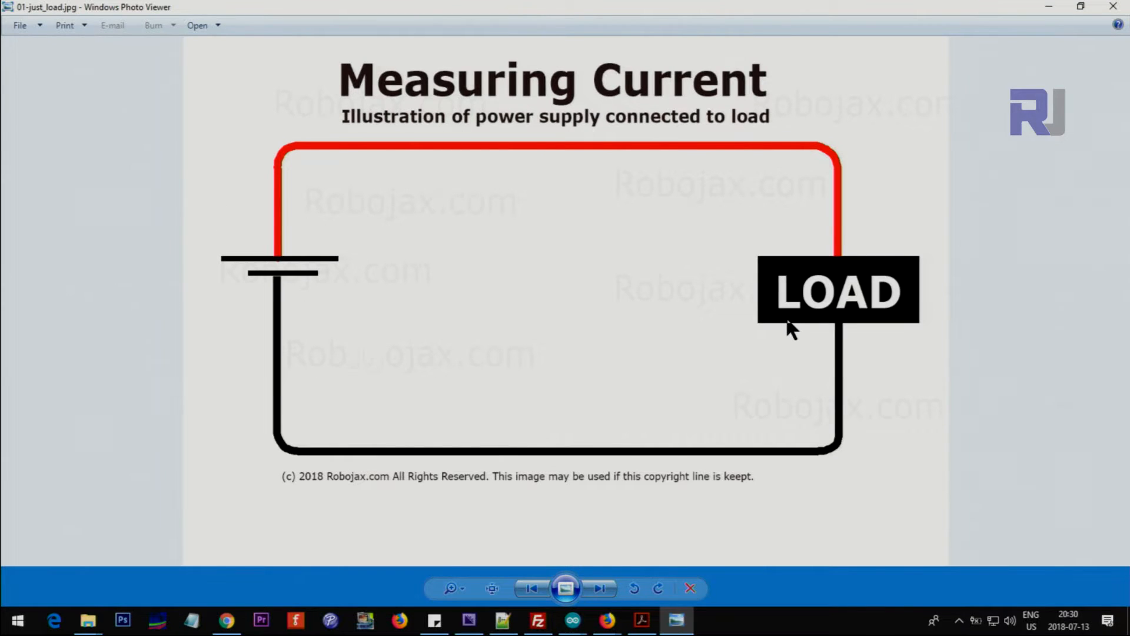
mouse_move(274, 258)
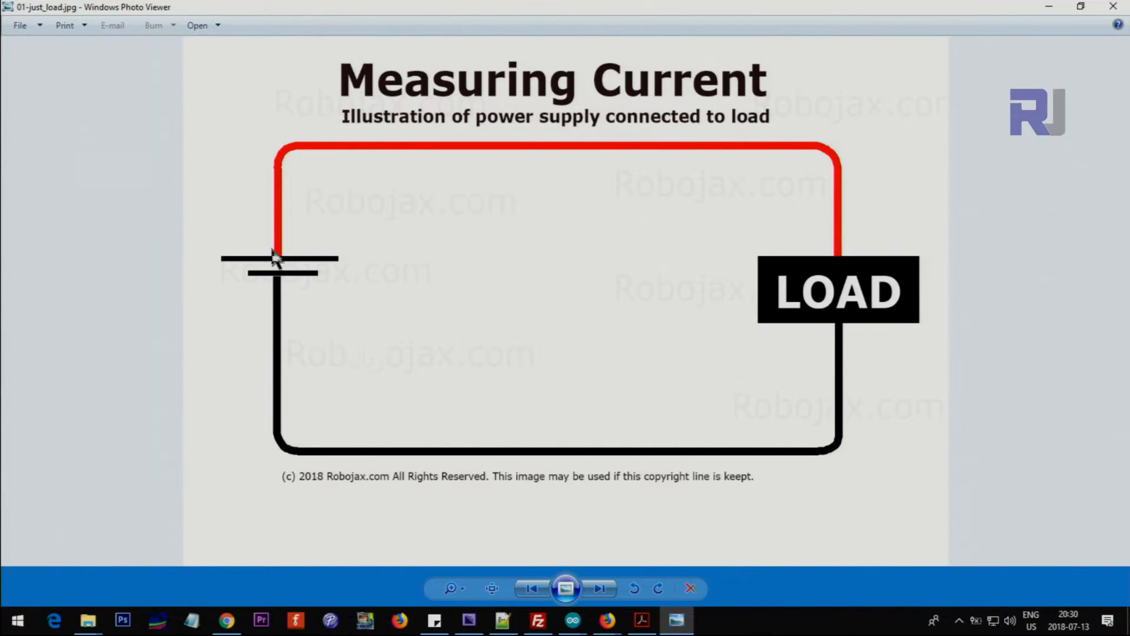
mouse_move(843, 371)
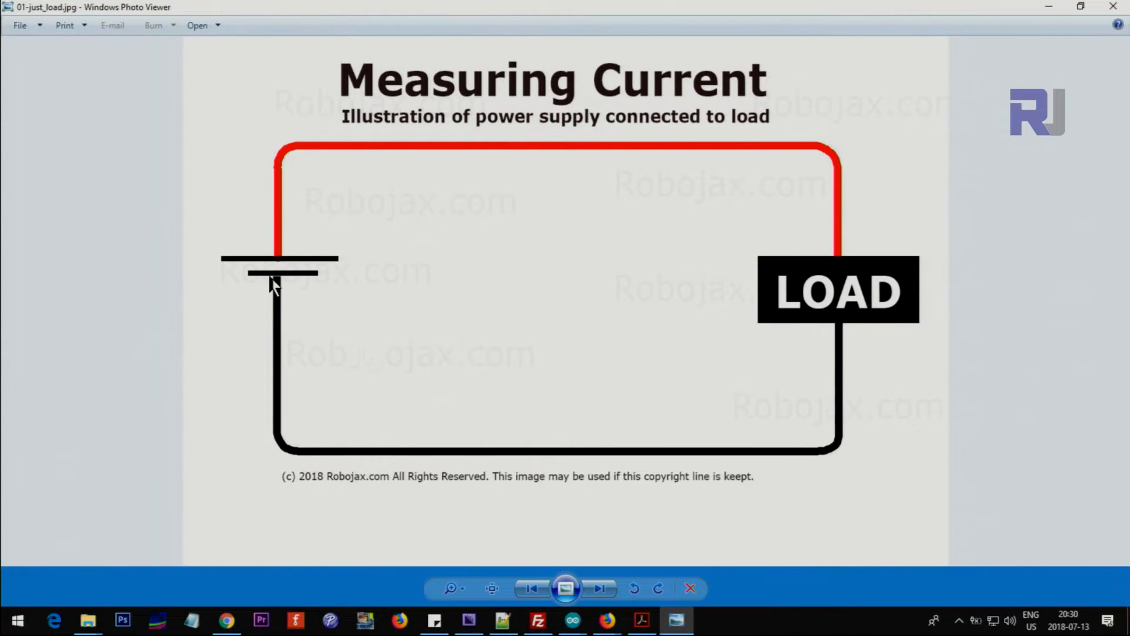
mouse_move(635, 354)
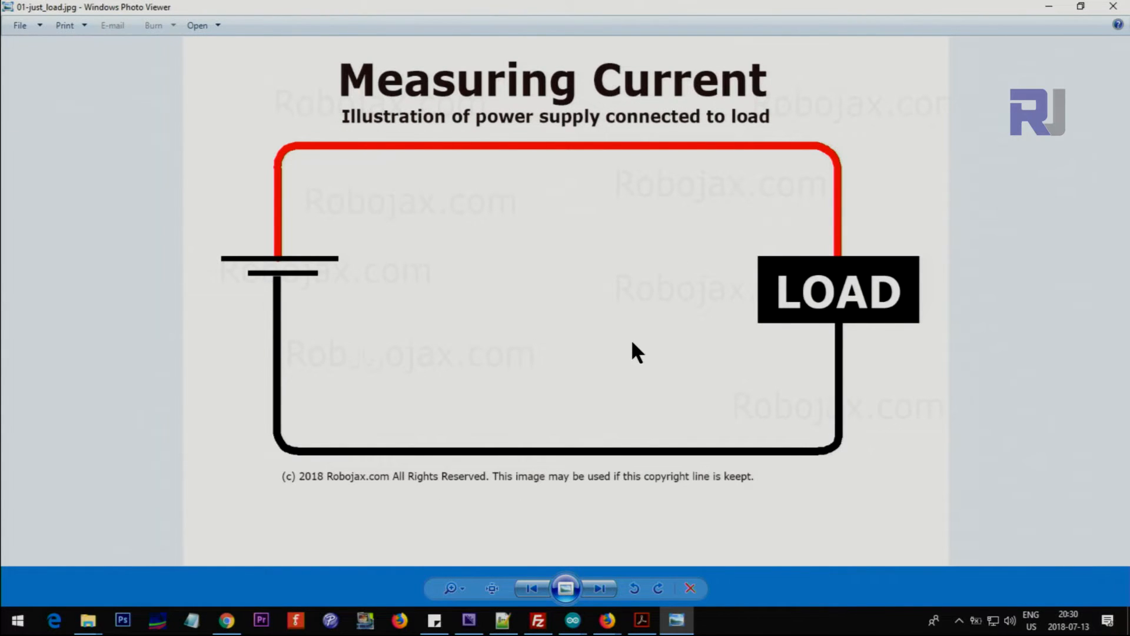
Advance to the image of an ammeter wired in series with the load
click(599, 587)
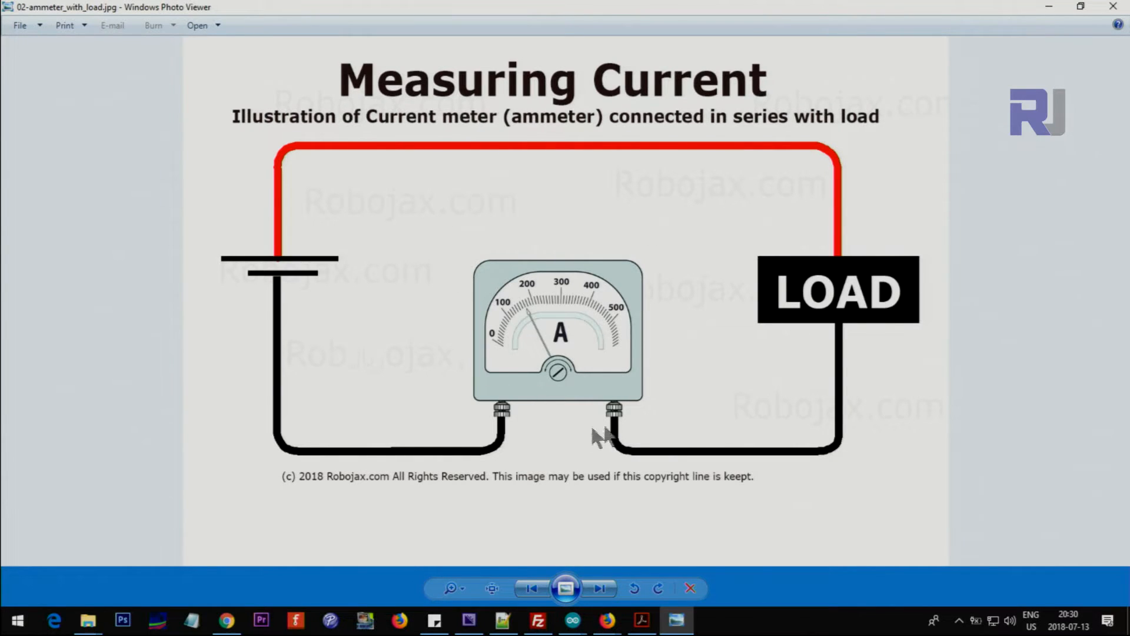
mouse_move(543, 157)
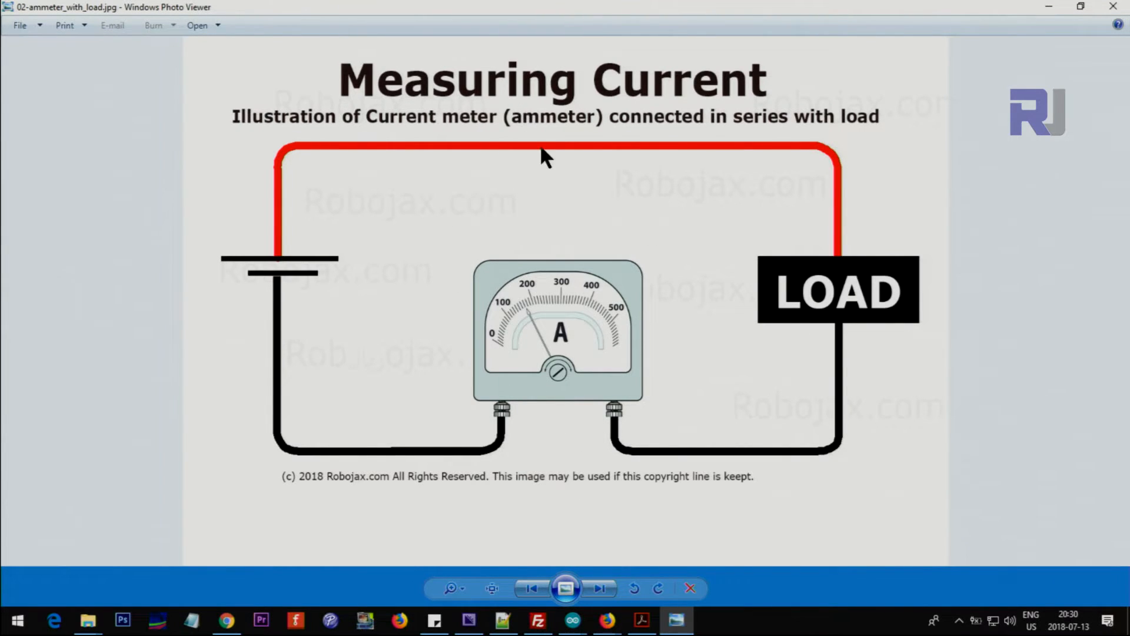
mouse_move(580, 458)
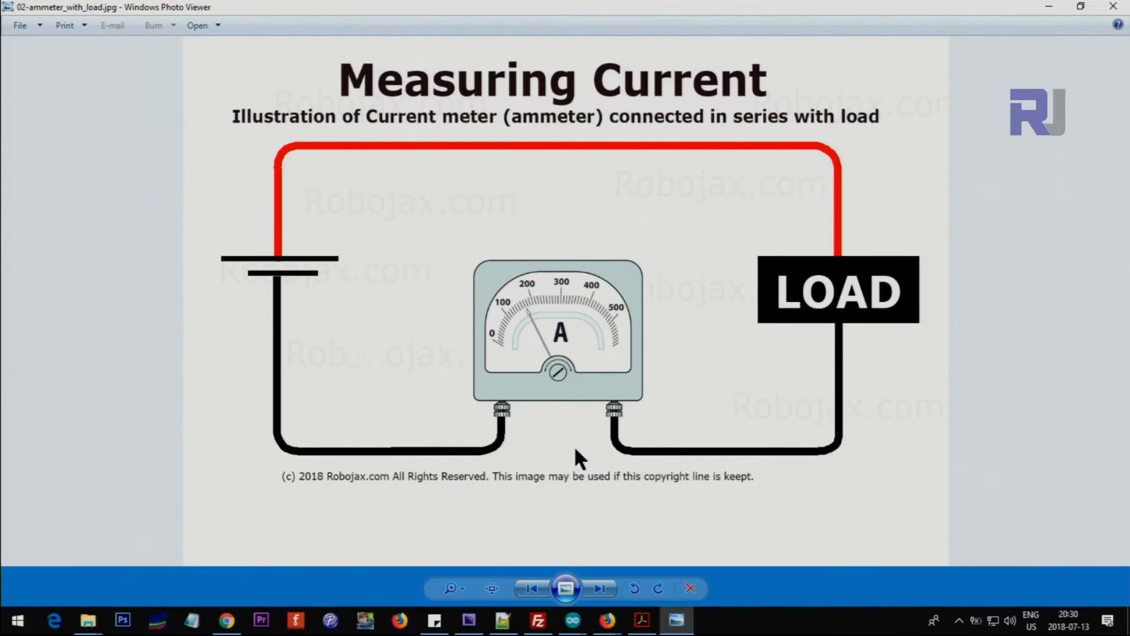
mouse_move(289, 248)
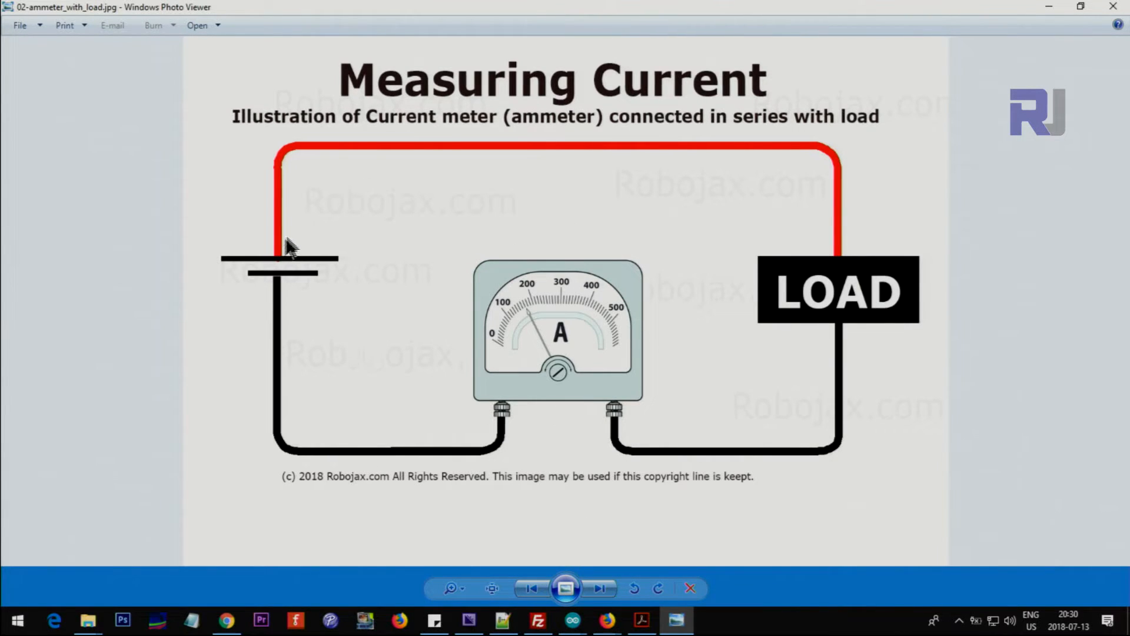
mouse_move(643, 453)
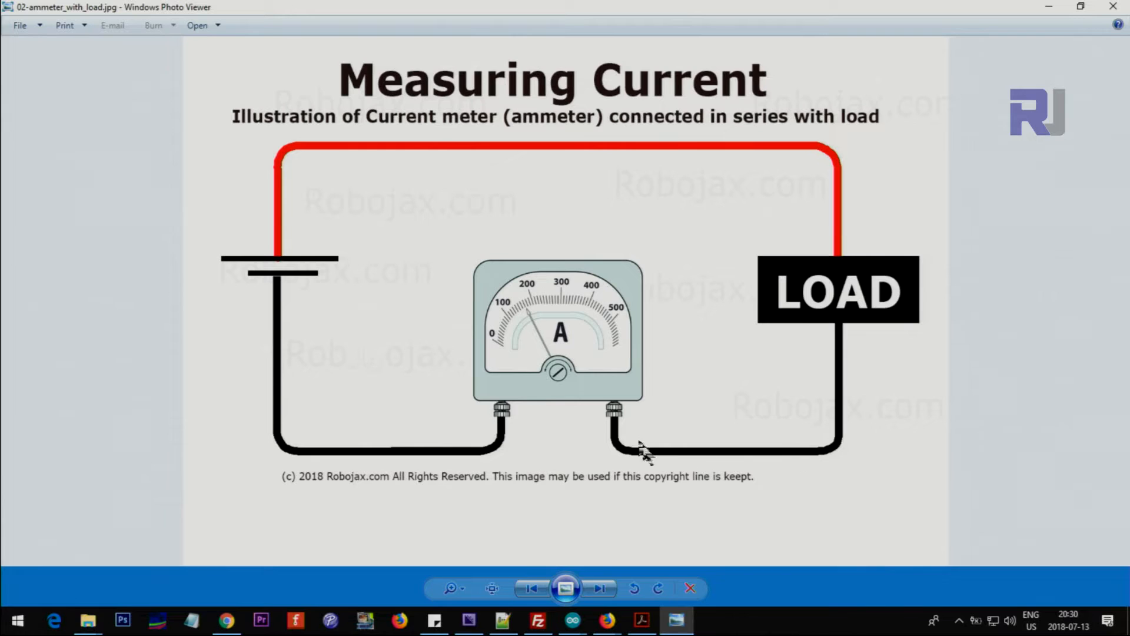
mouse_move(598, 414)
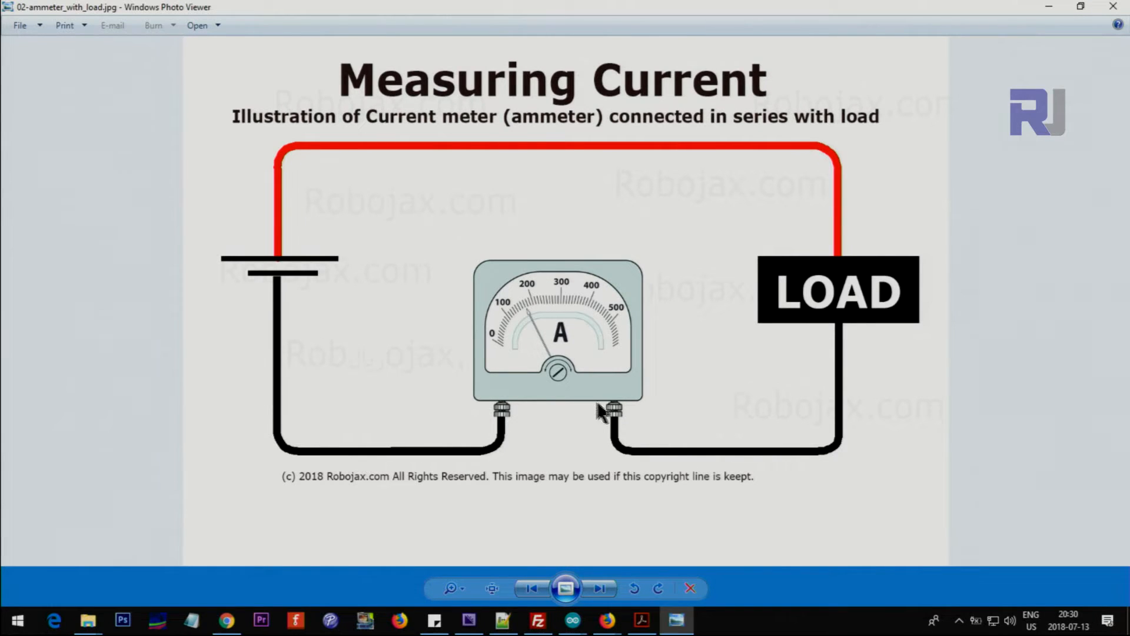
mouse_move(569, 390)
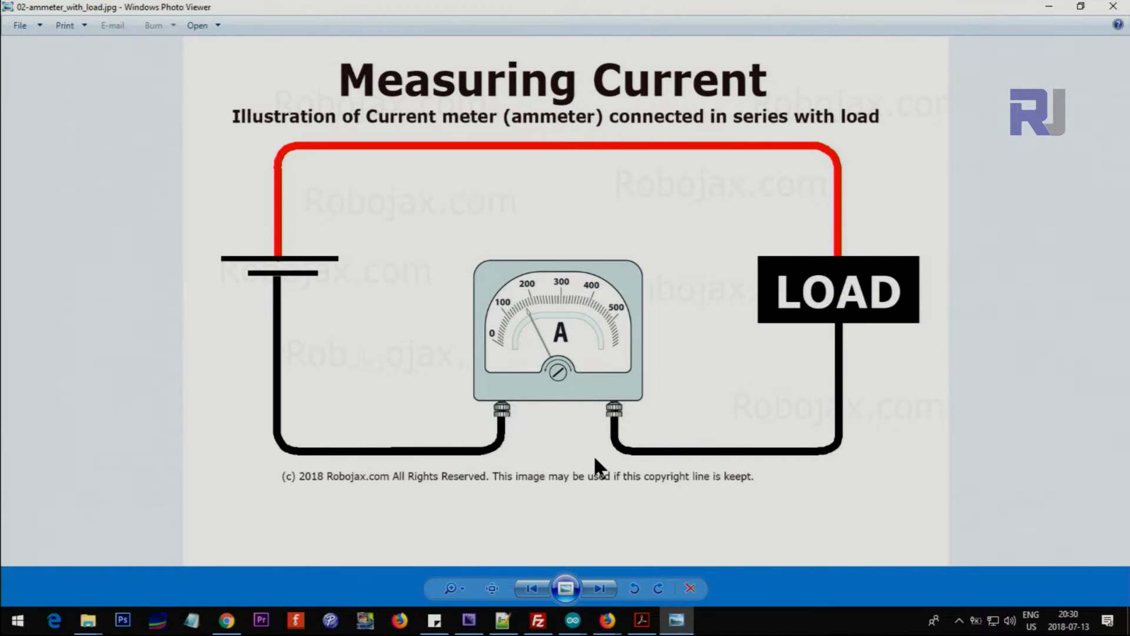
Advance to the image of the ACS712 board wired between battery and load
click(598, 589)
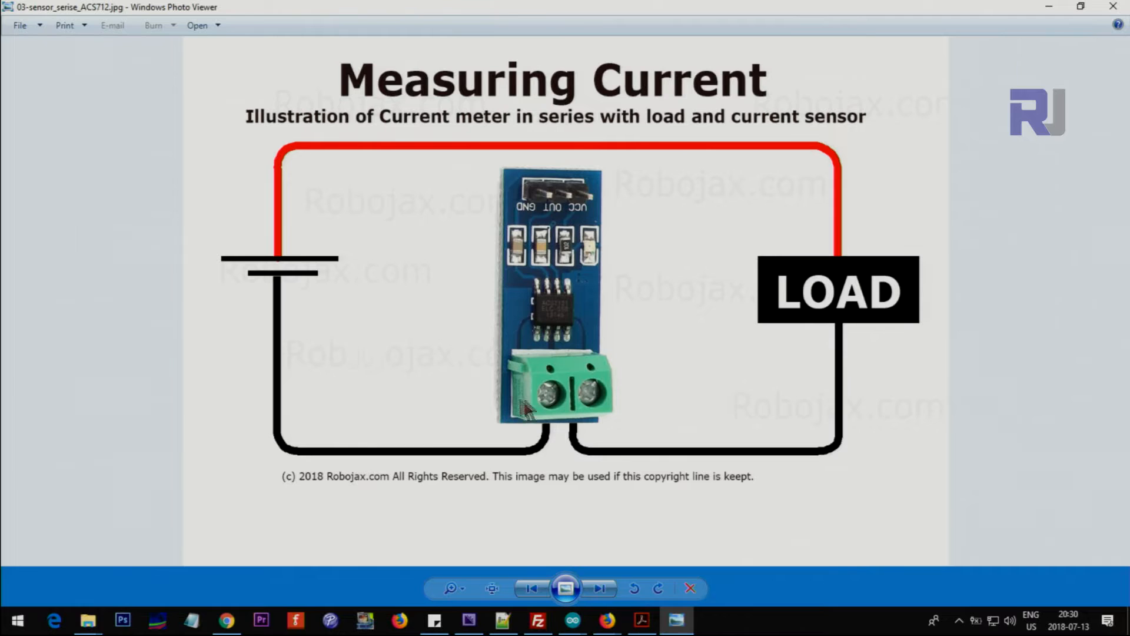
mouse_move(541, 145)
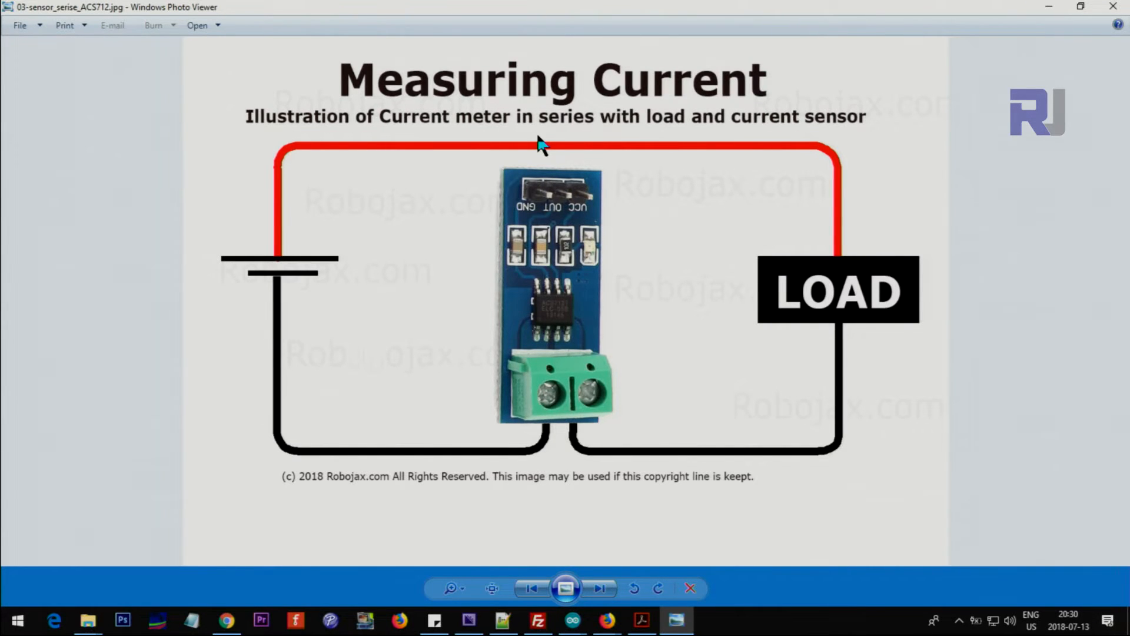
mouse_move(581, 395)
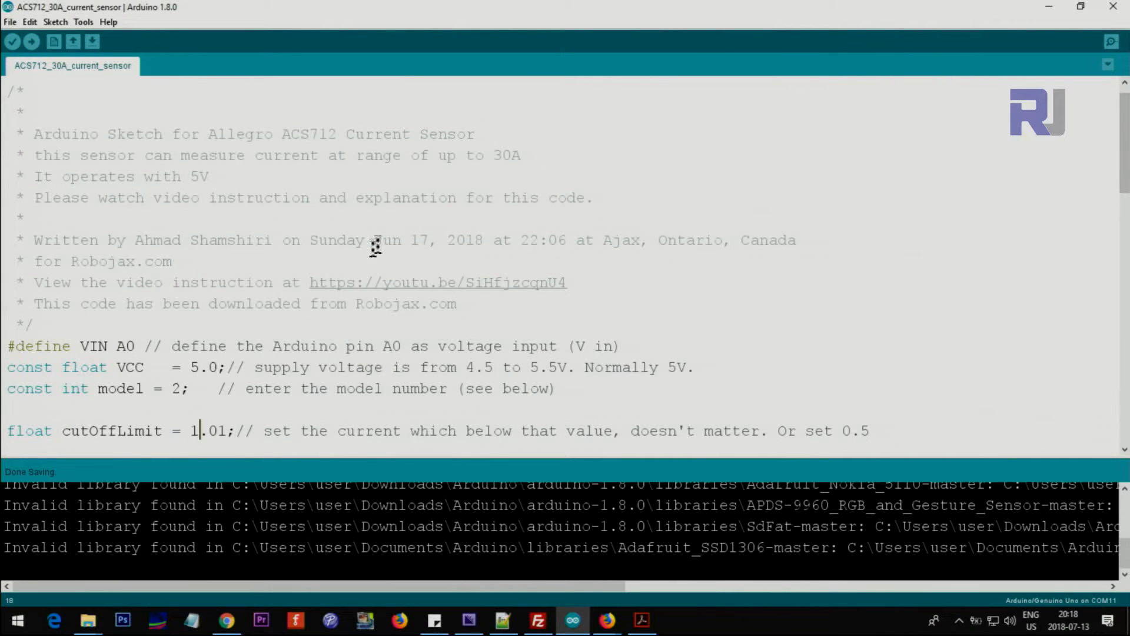
scroll(down, 3)
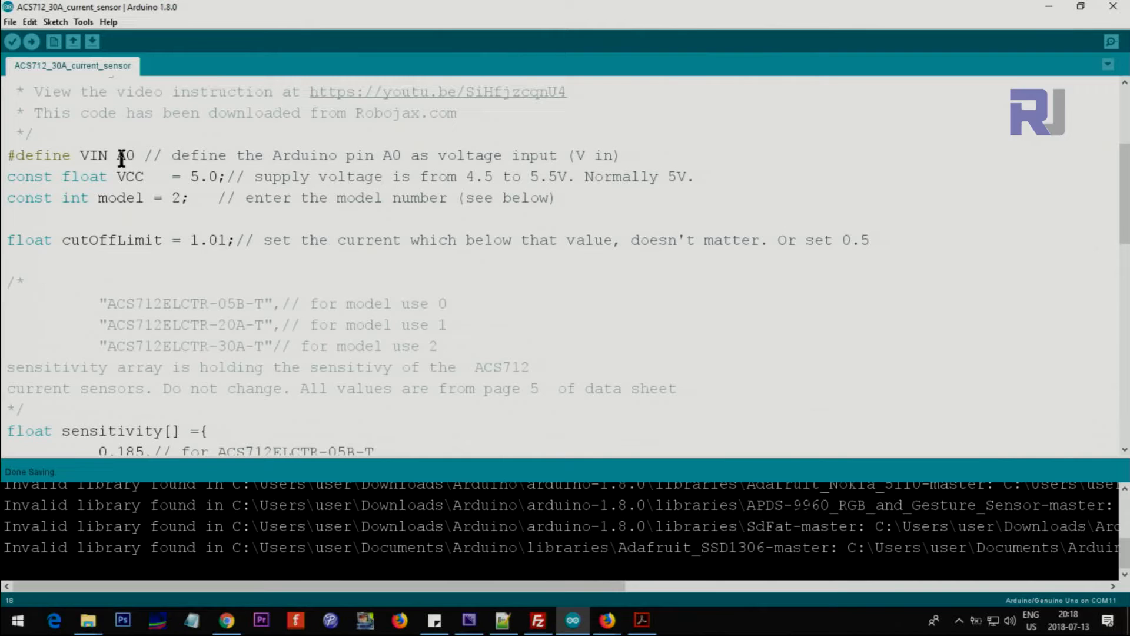
double_click(127, 155)
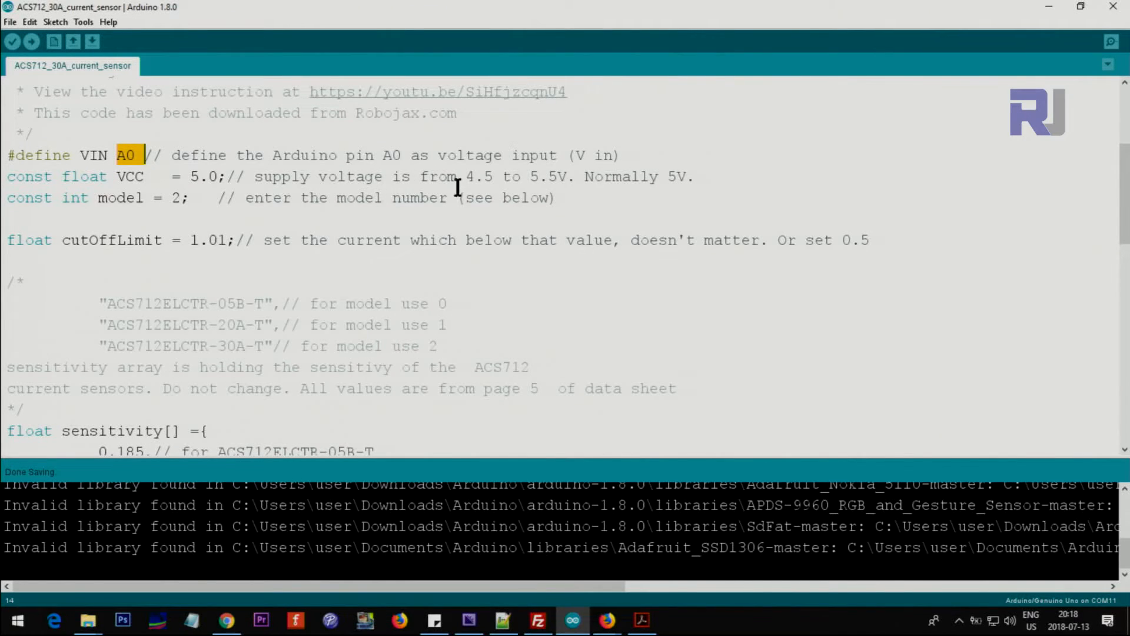
mouse_move(494, 173)
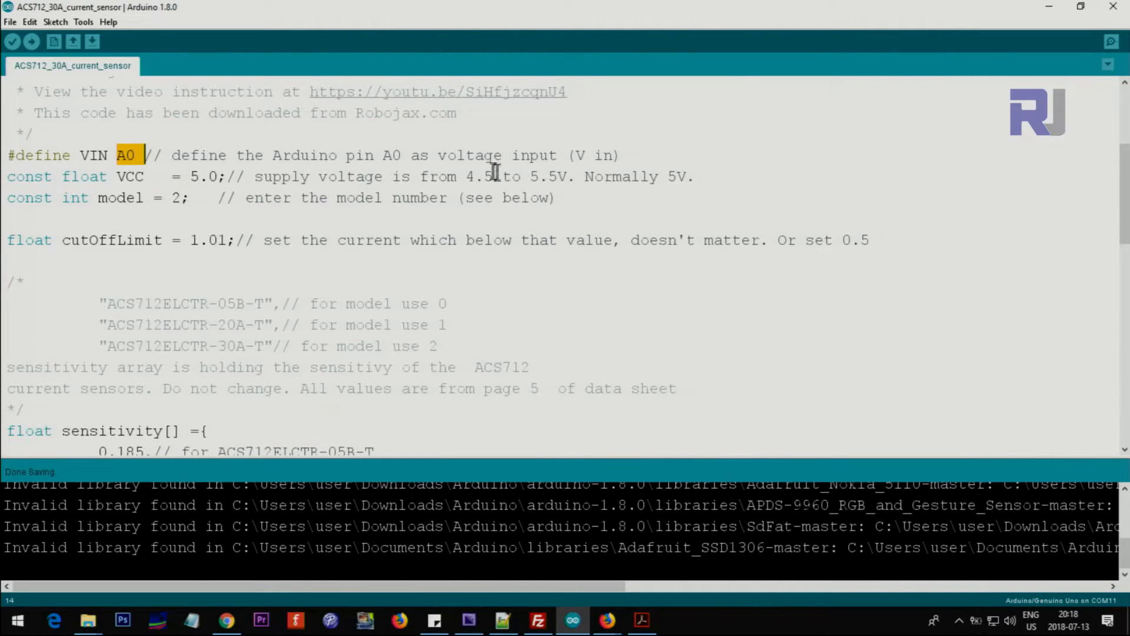
mouse_move(194, 176)
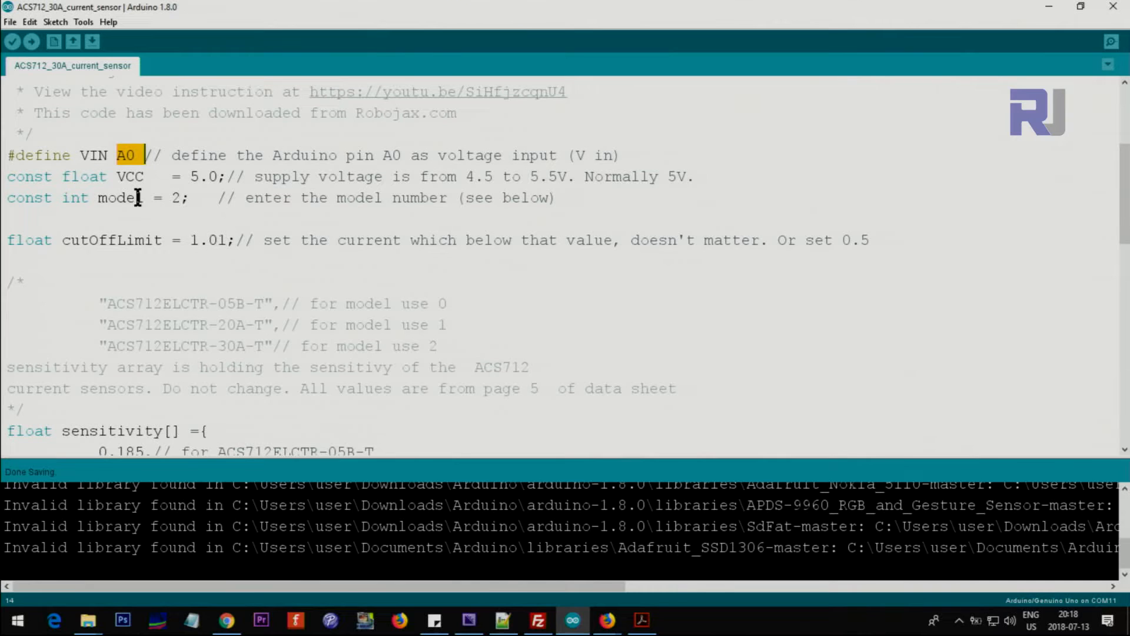
scroll(down, 3)
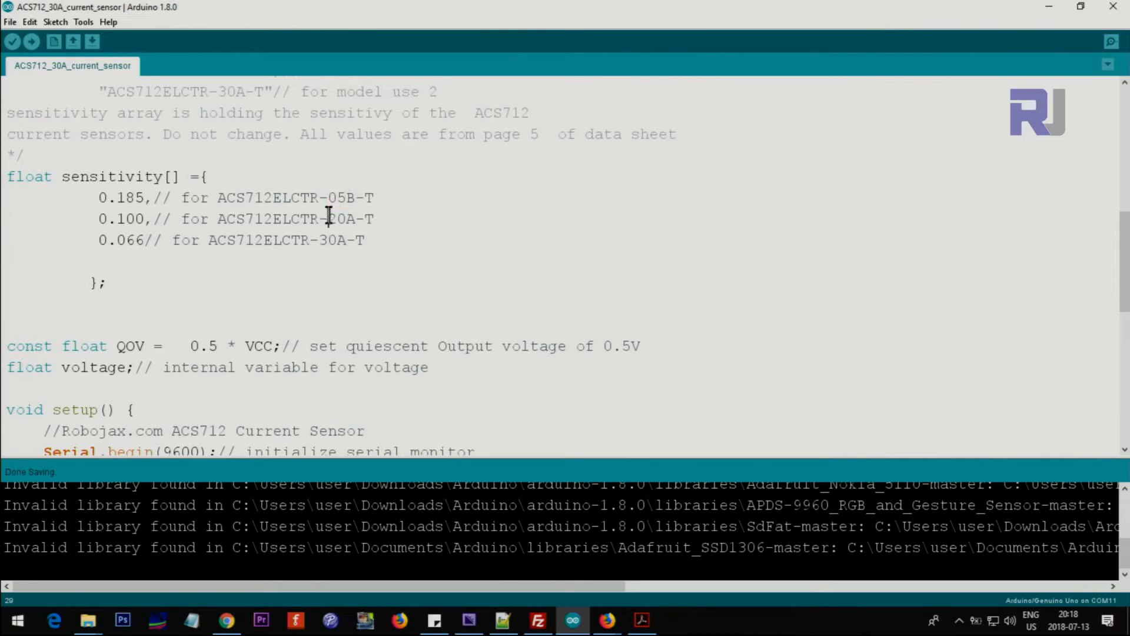
double_click(333, 240)
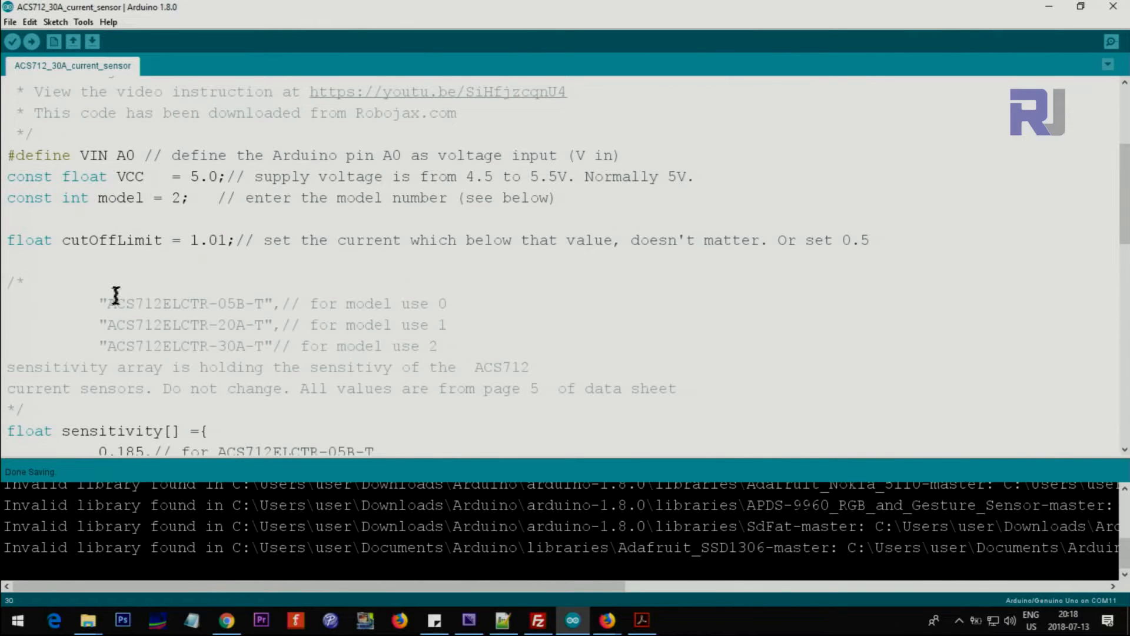
double_click(180, 302)
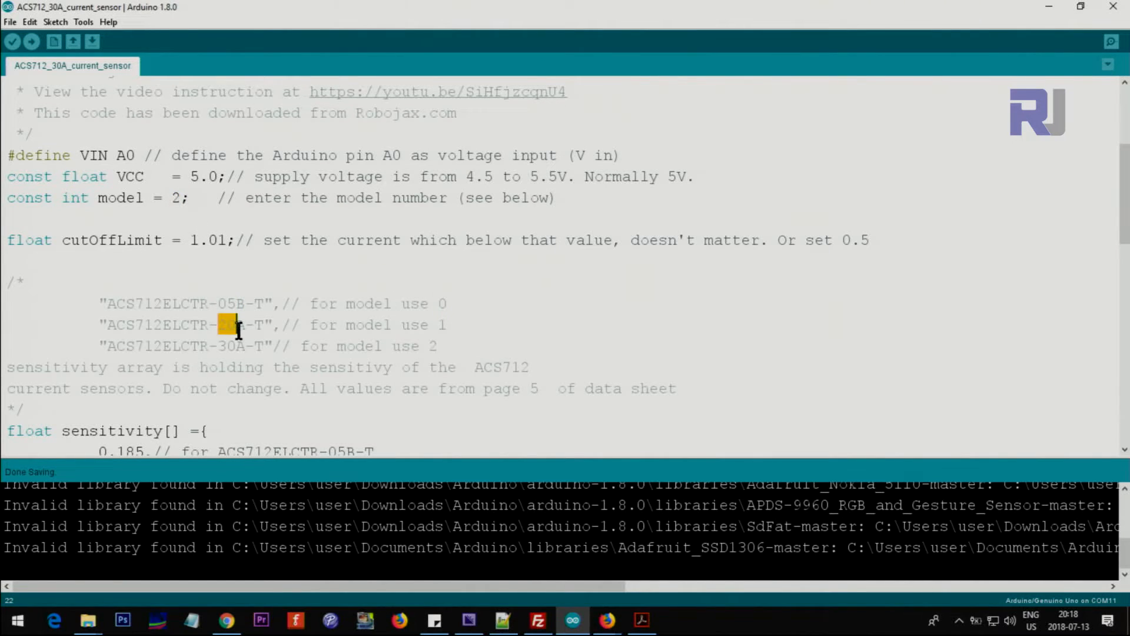
text(20)
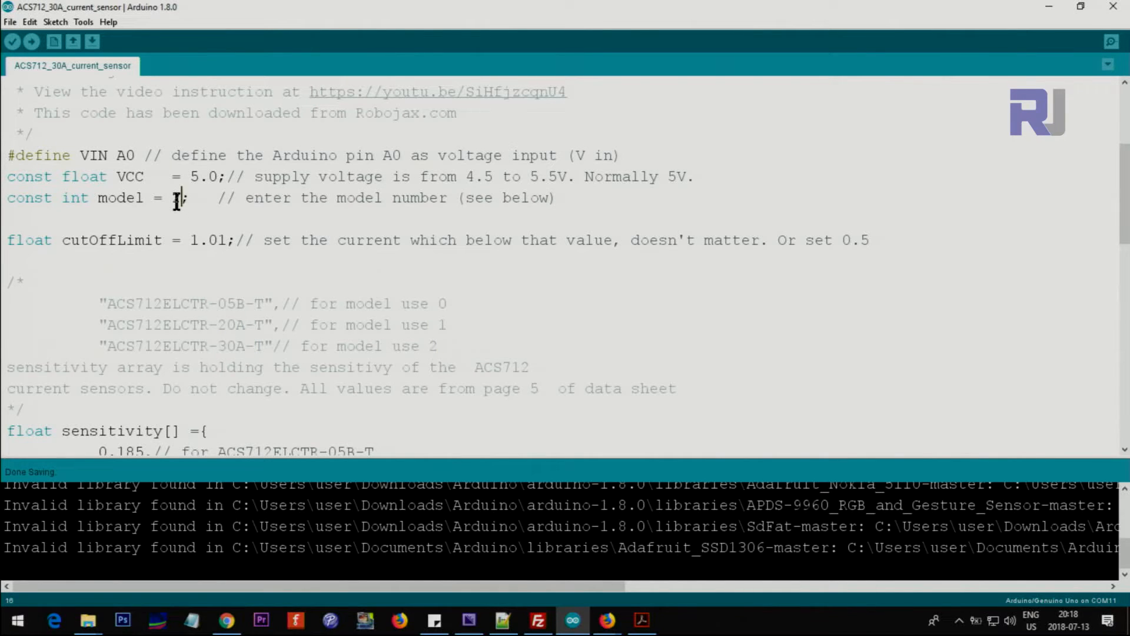
scroll(down, 3)
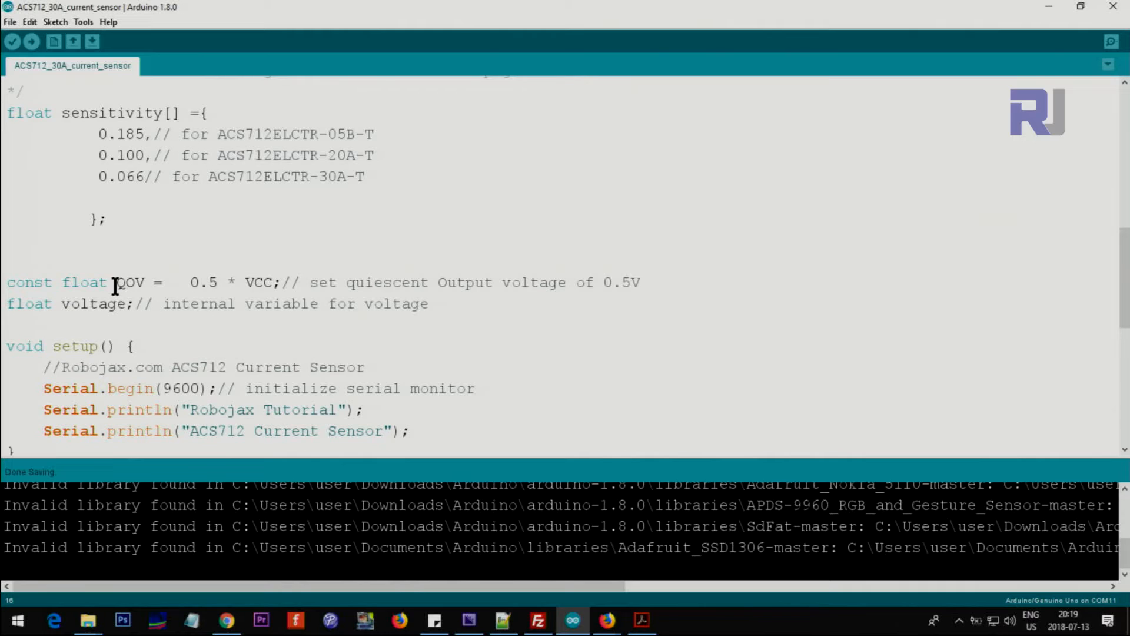
drag(346, 282, 476, 282)
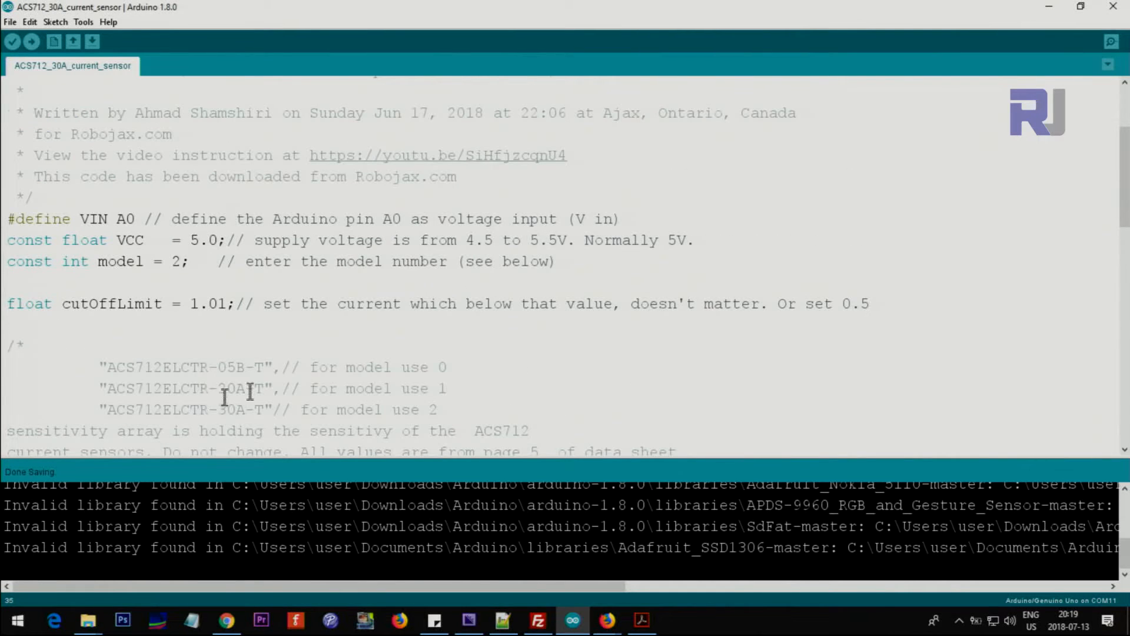
scroll(down, 3)
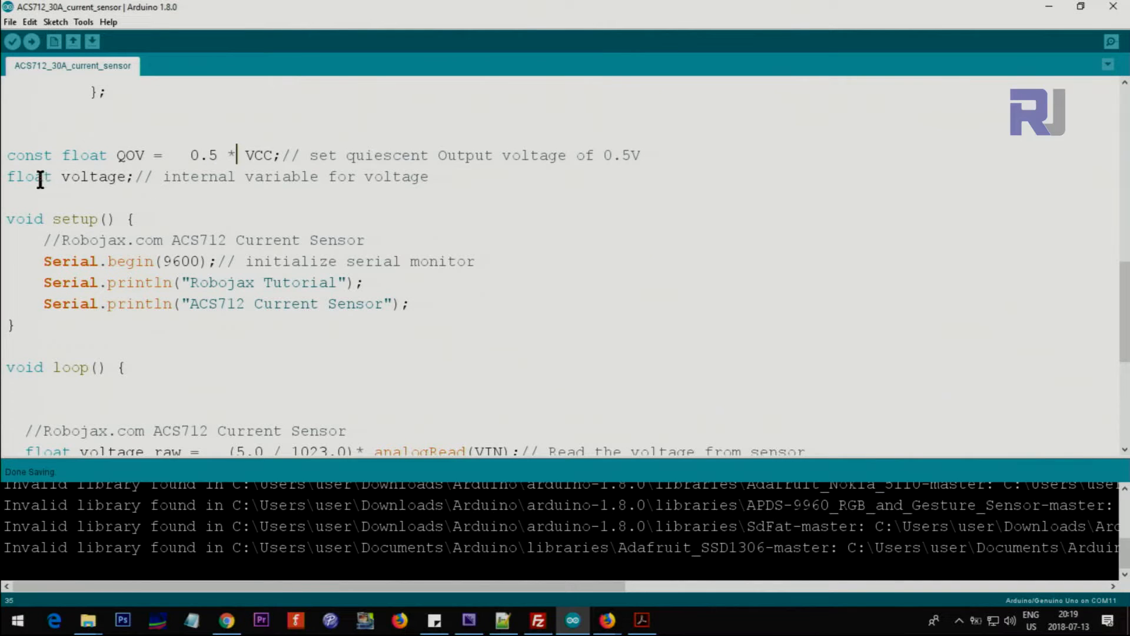
double_click(94, 177)
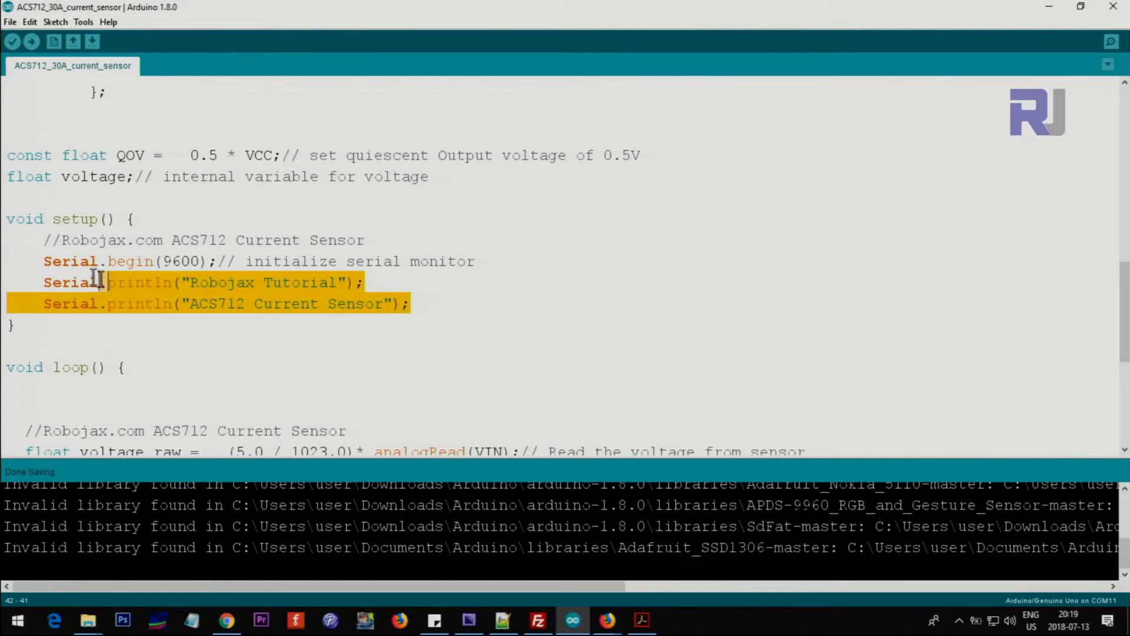
double_click(180, 261)
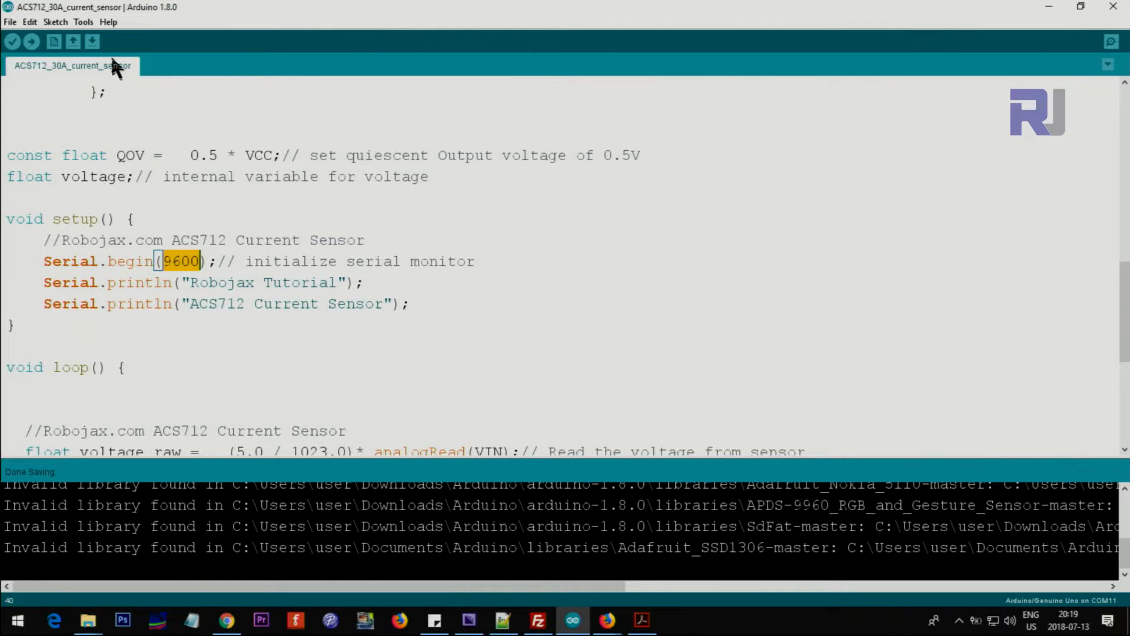
Open the Serial Monitor from the Tools menu, showing repeated No Current lines
click(83, 22)
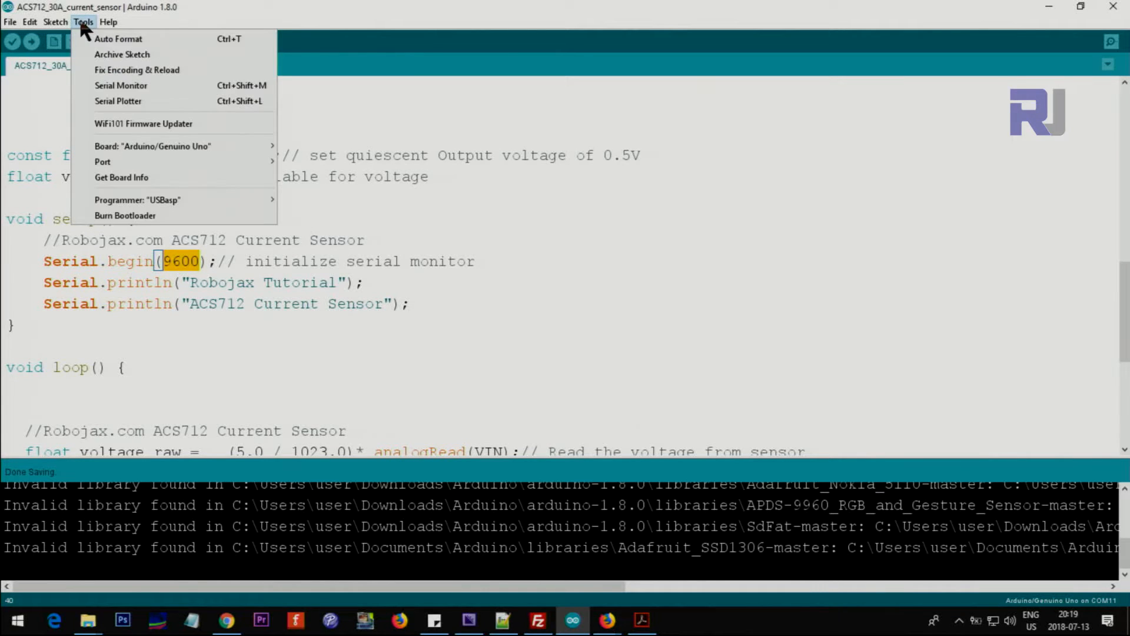
click(120, 85)
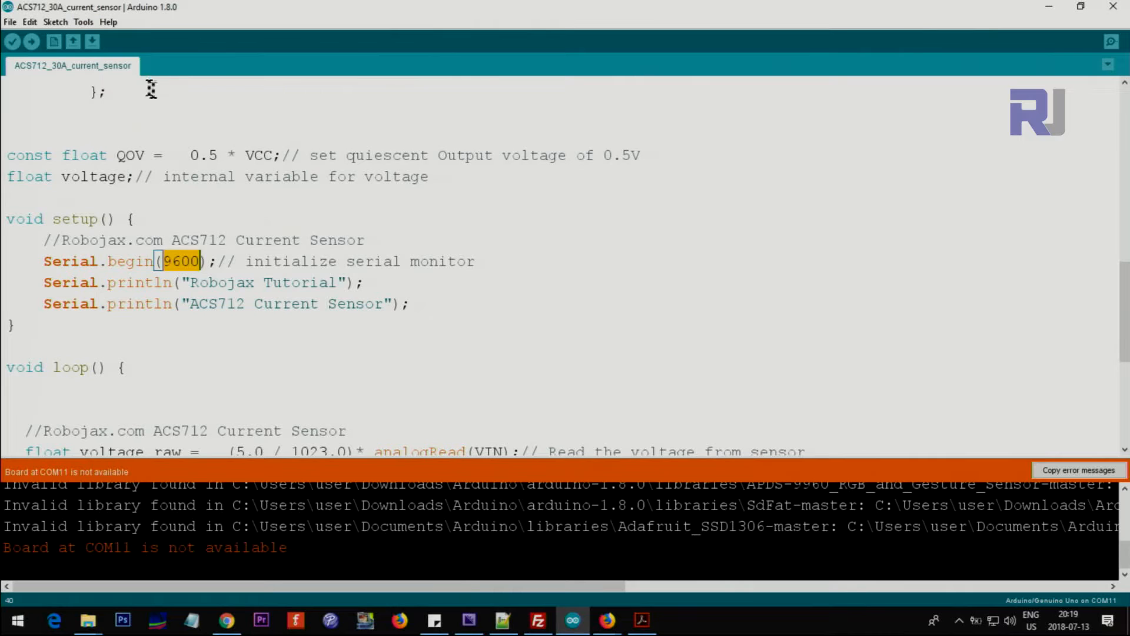
mouse_move(237, 209)
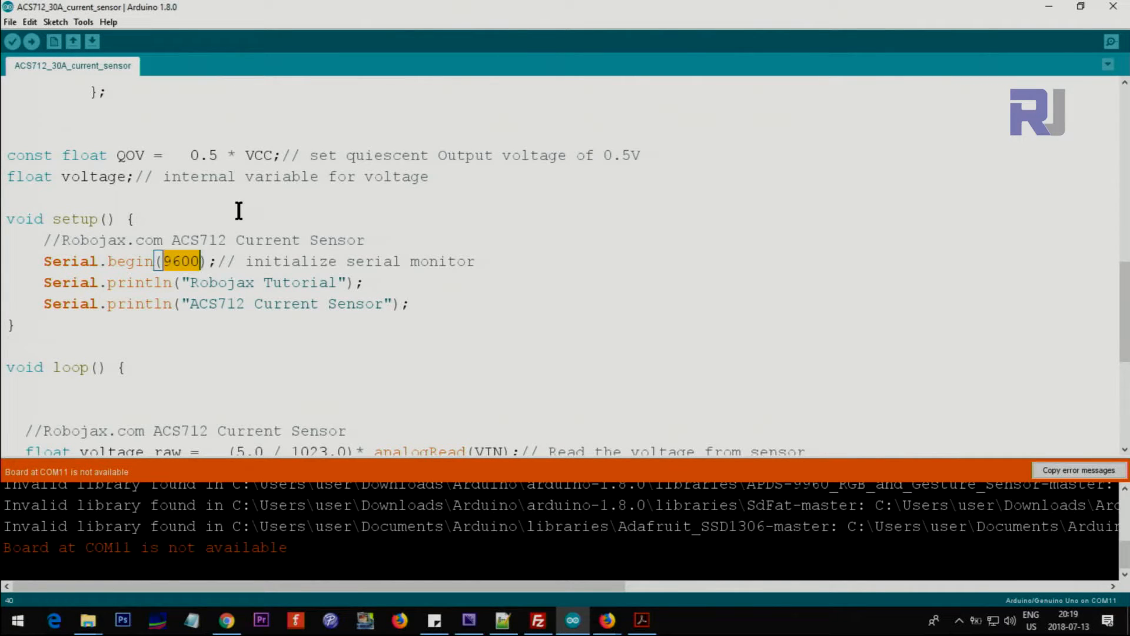
click(83, 21)
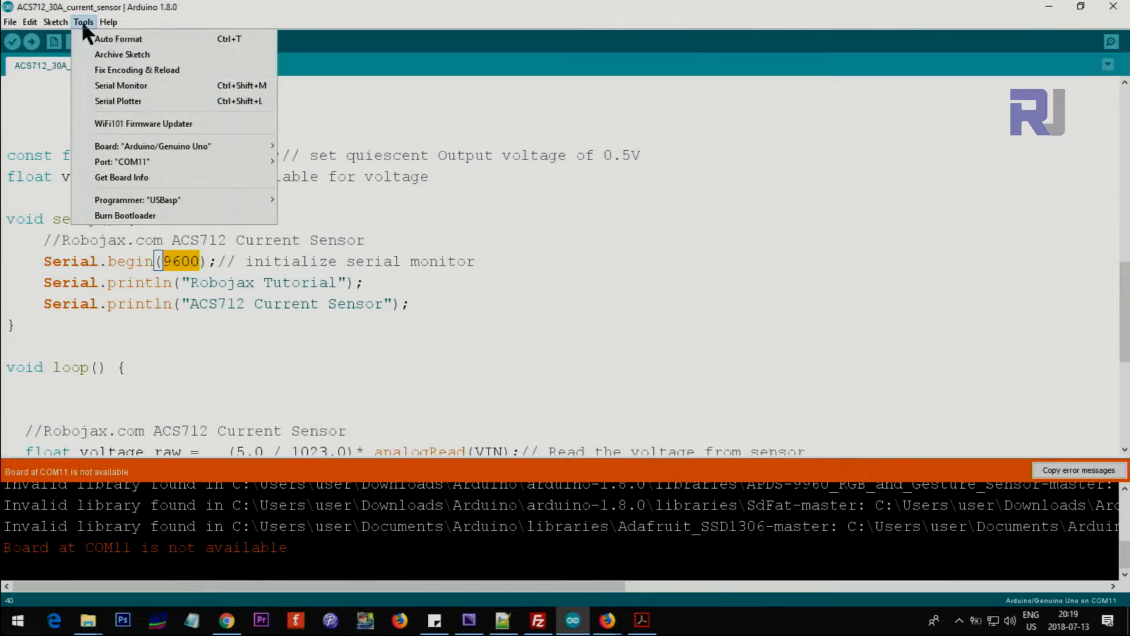
click(120, 84)
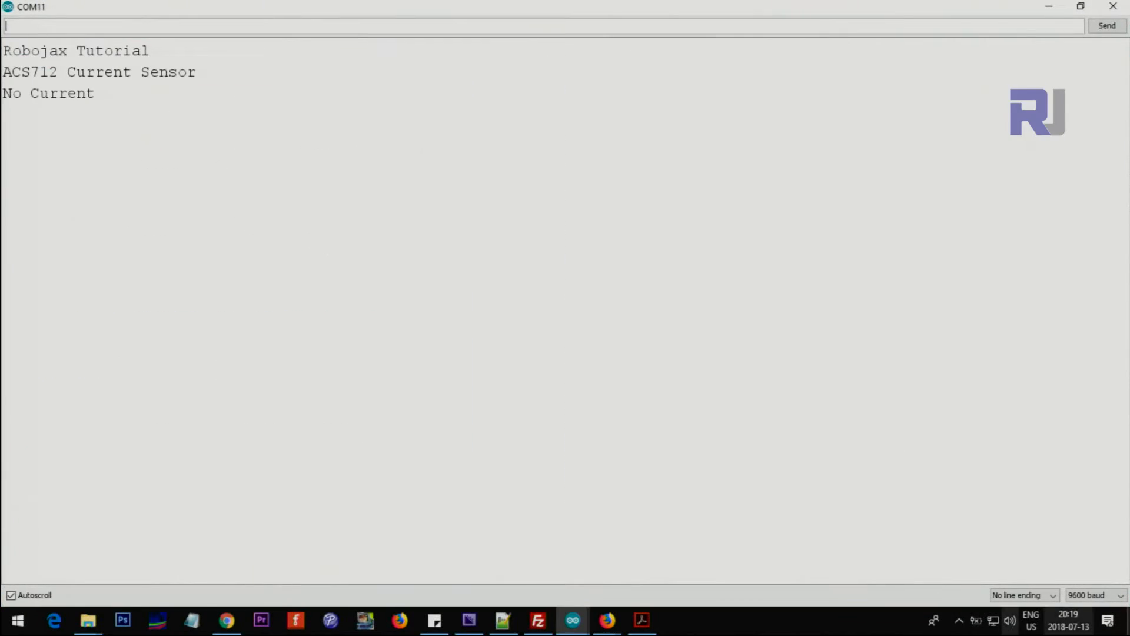
Keep the Serial Monitor baud rate at 9600 and return to the sketch editor
click(1088, 595)
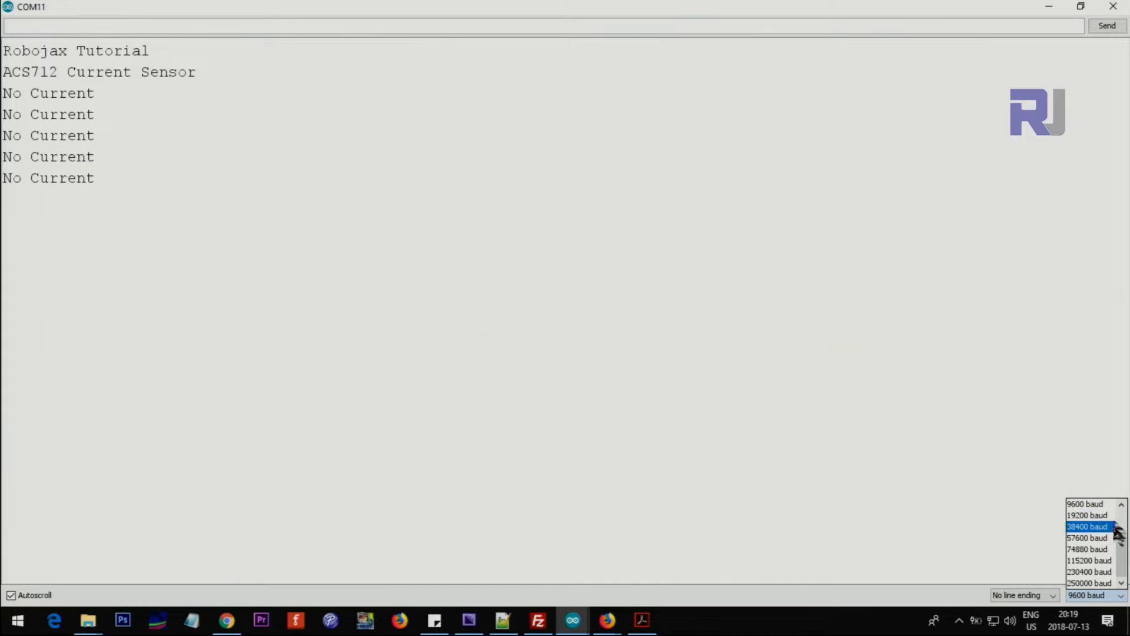
click(1084, 503)
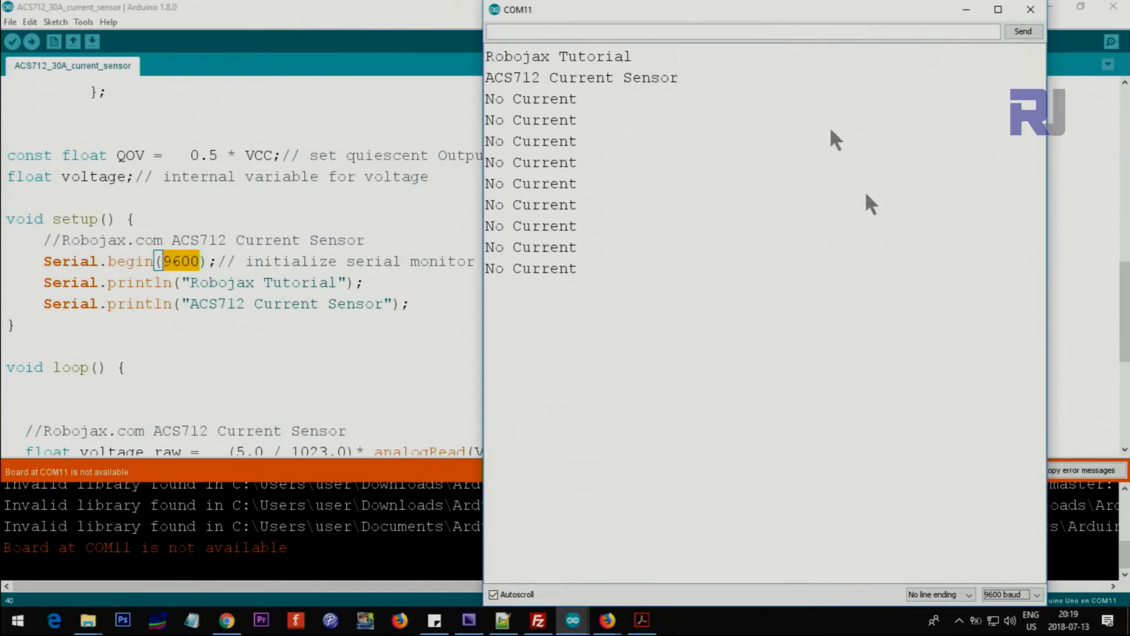
click(1009, 594)
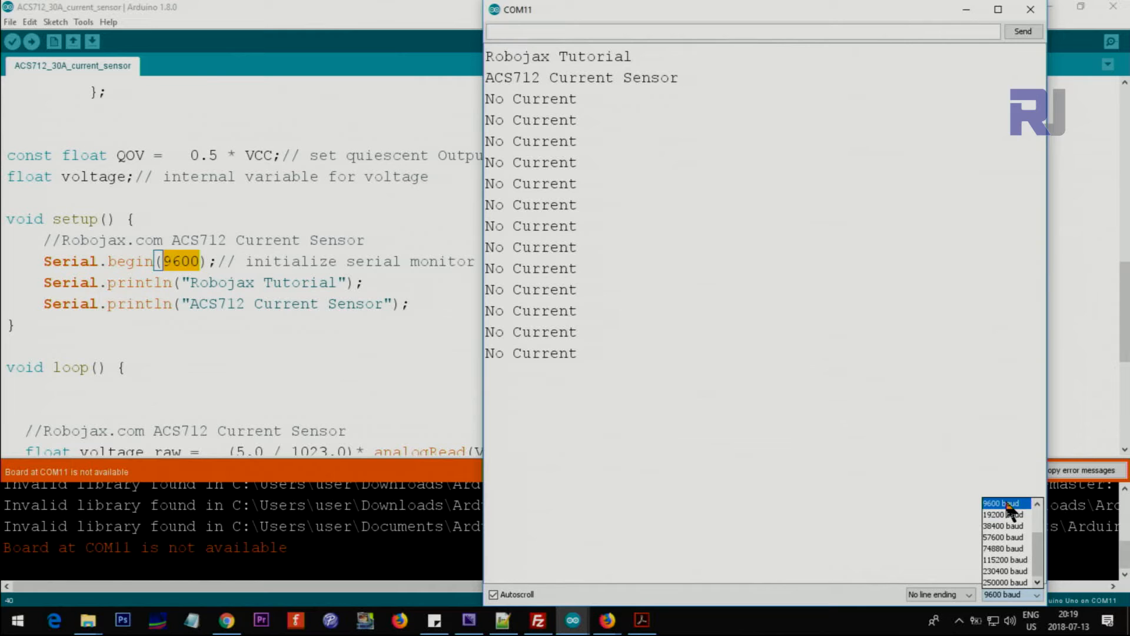
click(1030, 9)
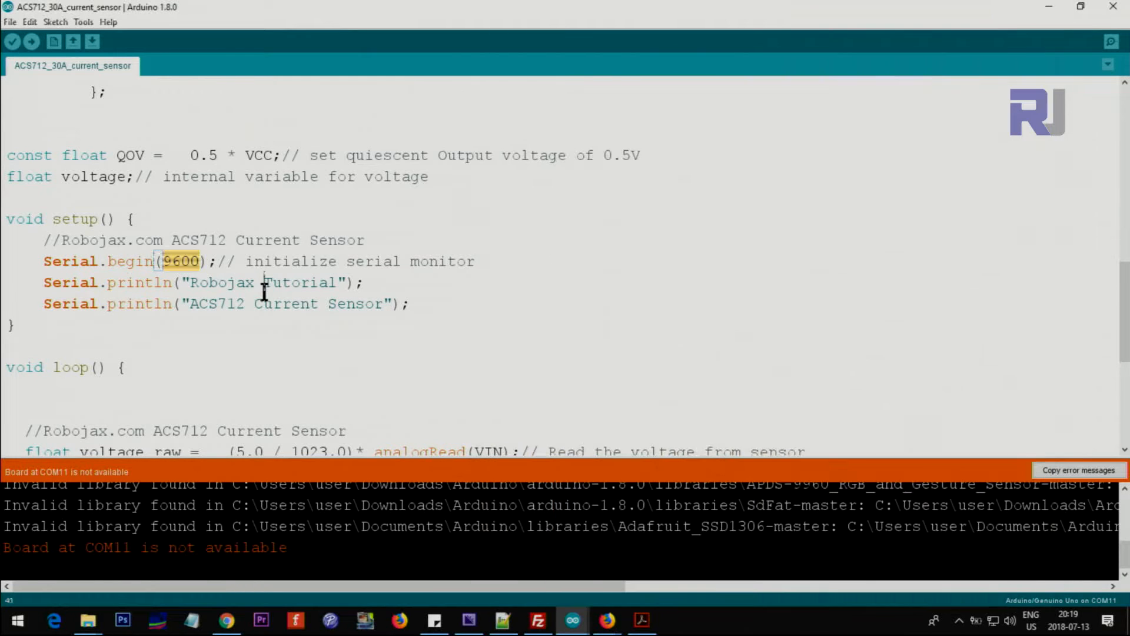
scroll(down, 3)
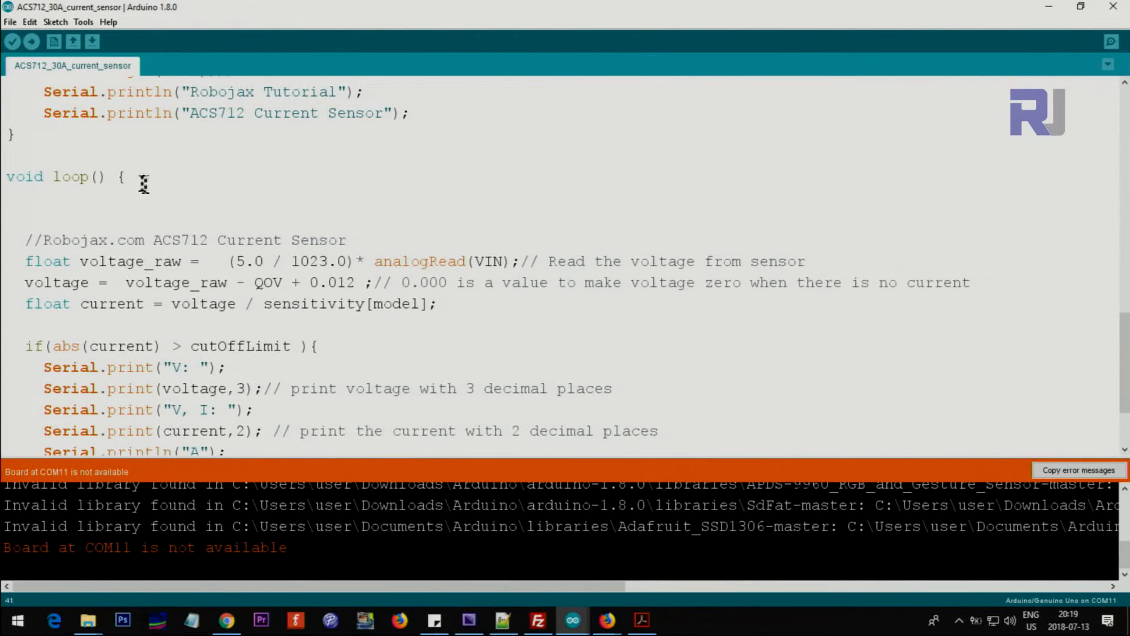
scroll(down, 3)
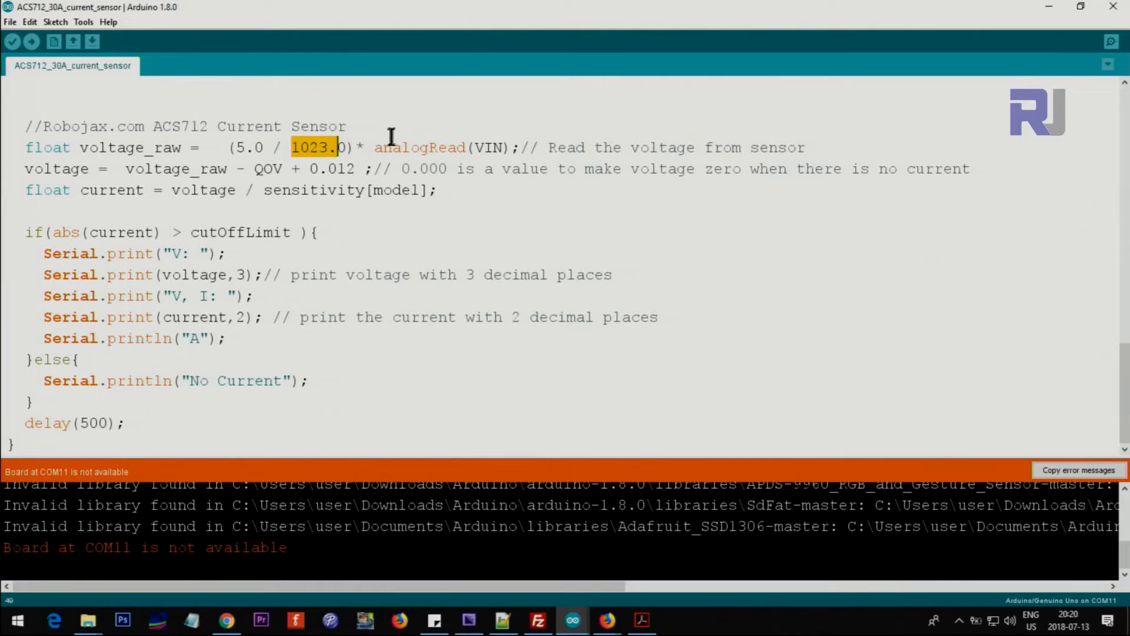
double_click(418, 148)
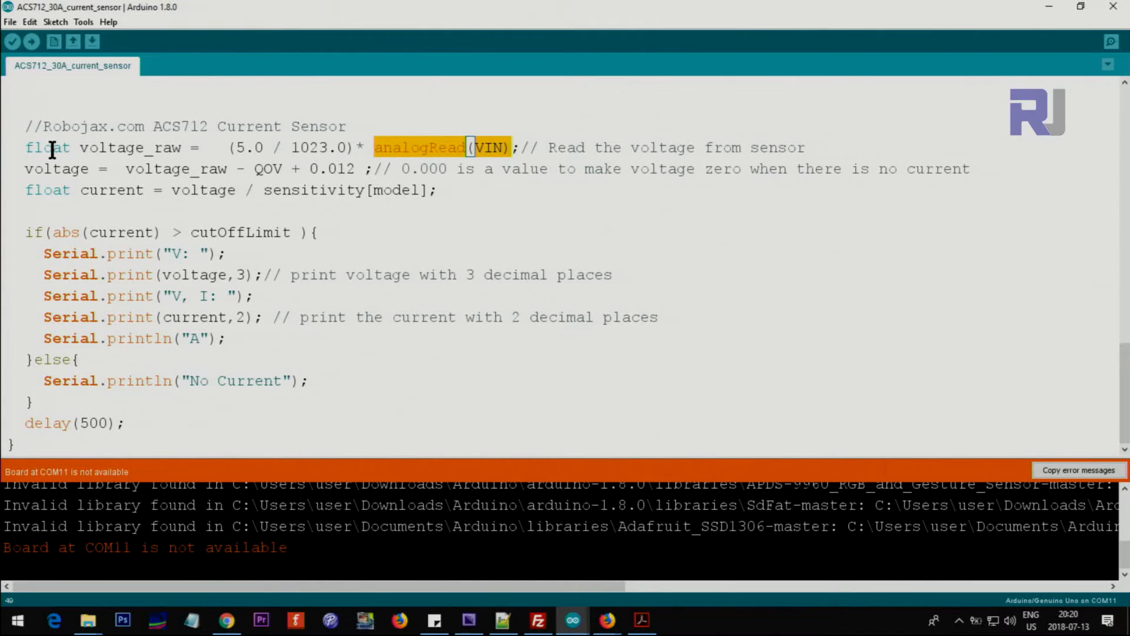
double_click(129, 147)
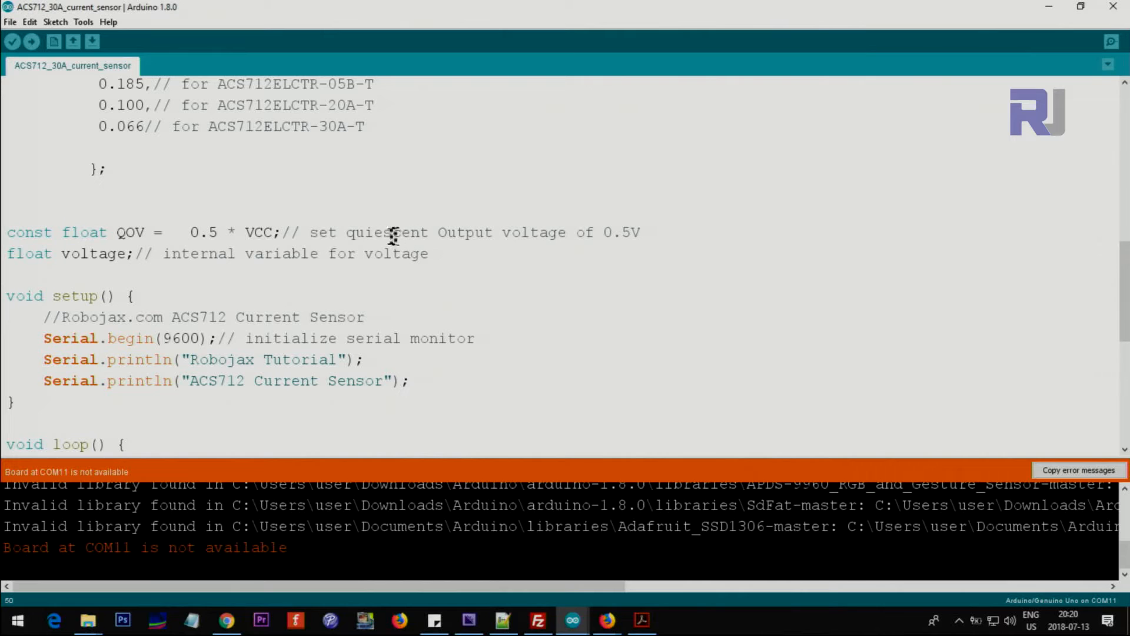
click(117, 232)
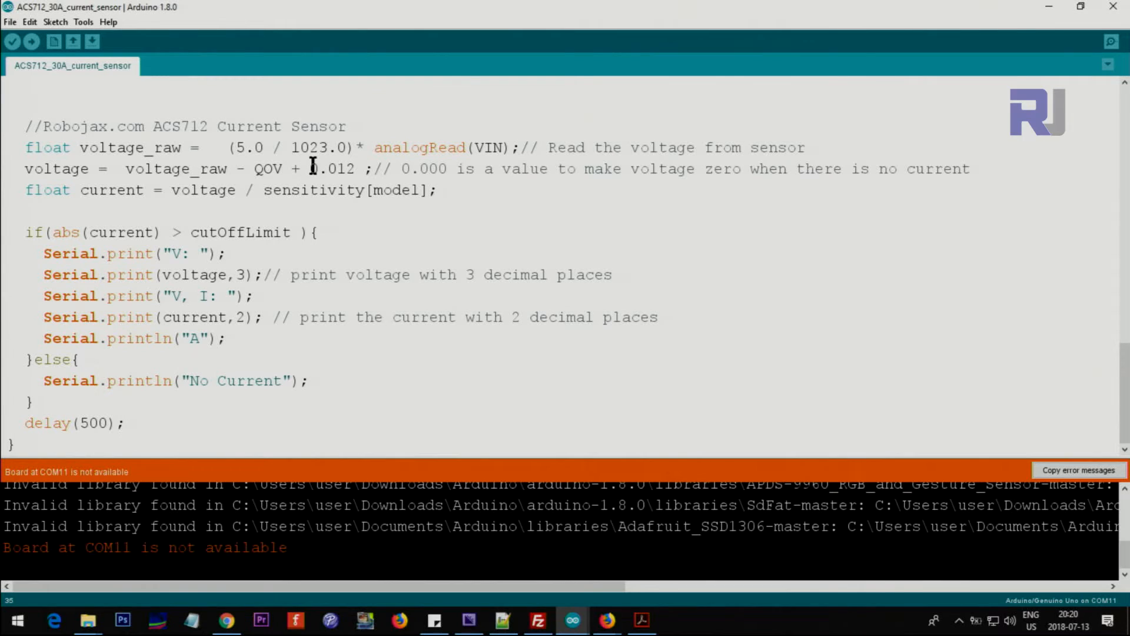
double_click(331, 168)
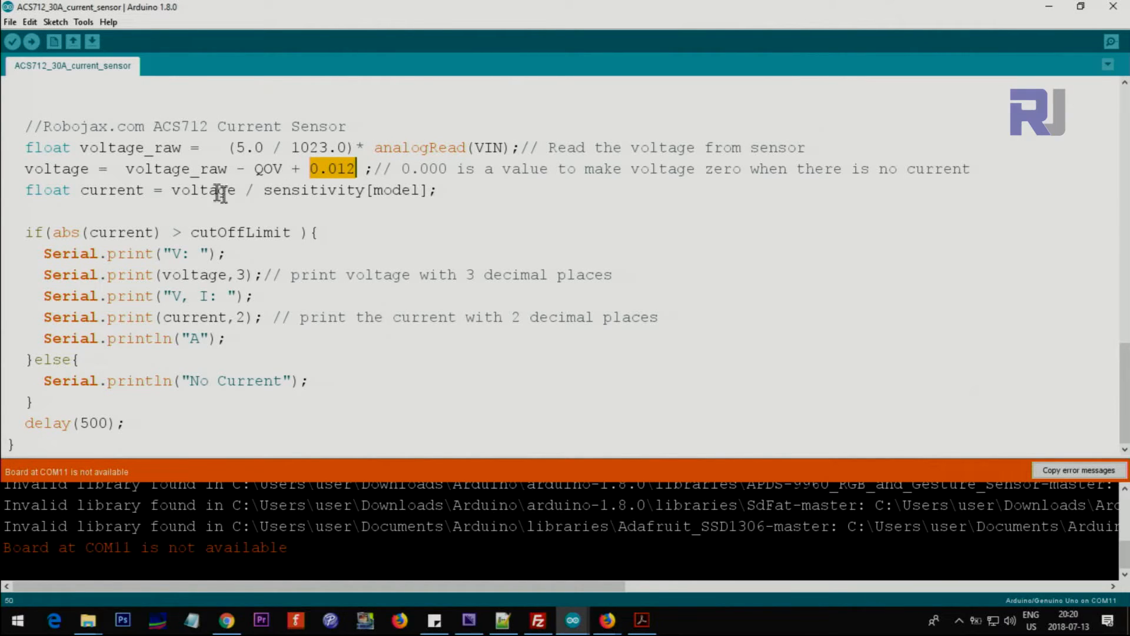
double_click(112, 190)
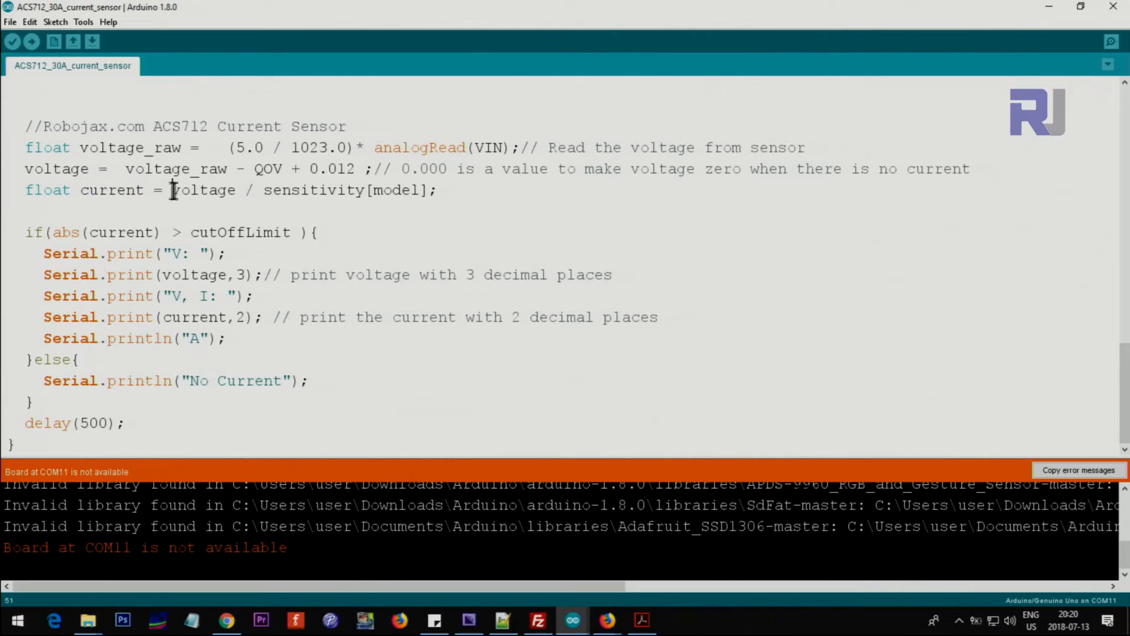
double_click(314, 189)
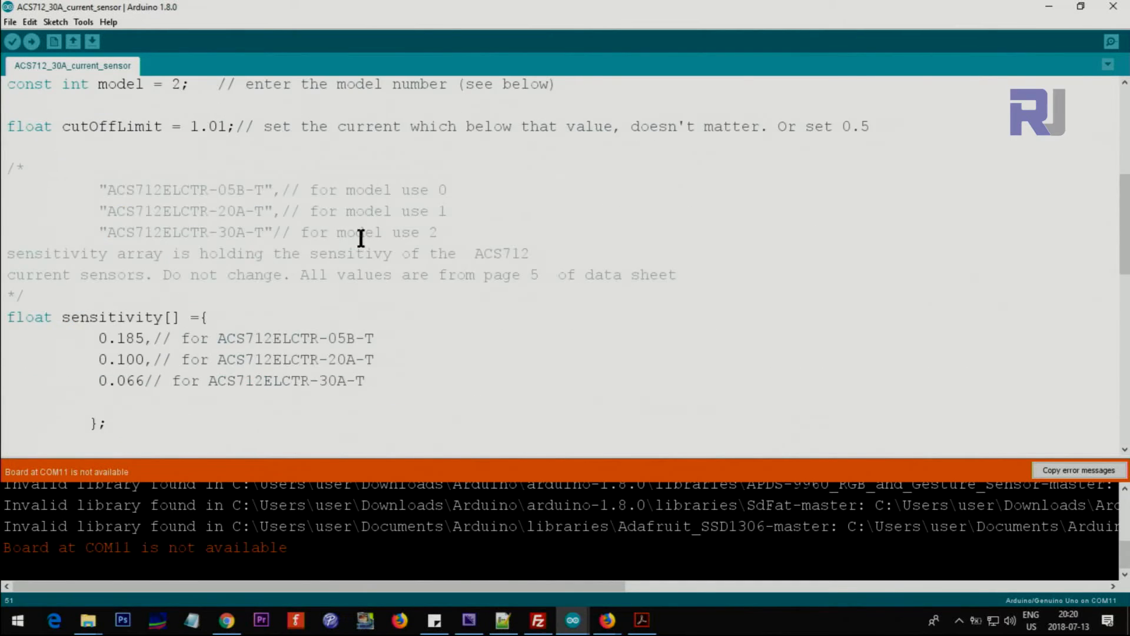
scroll(down, 3)
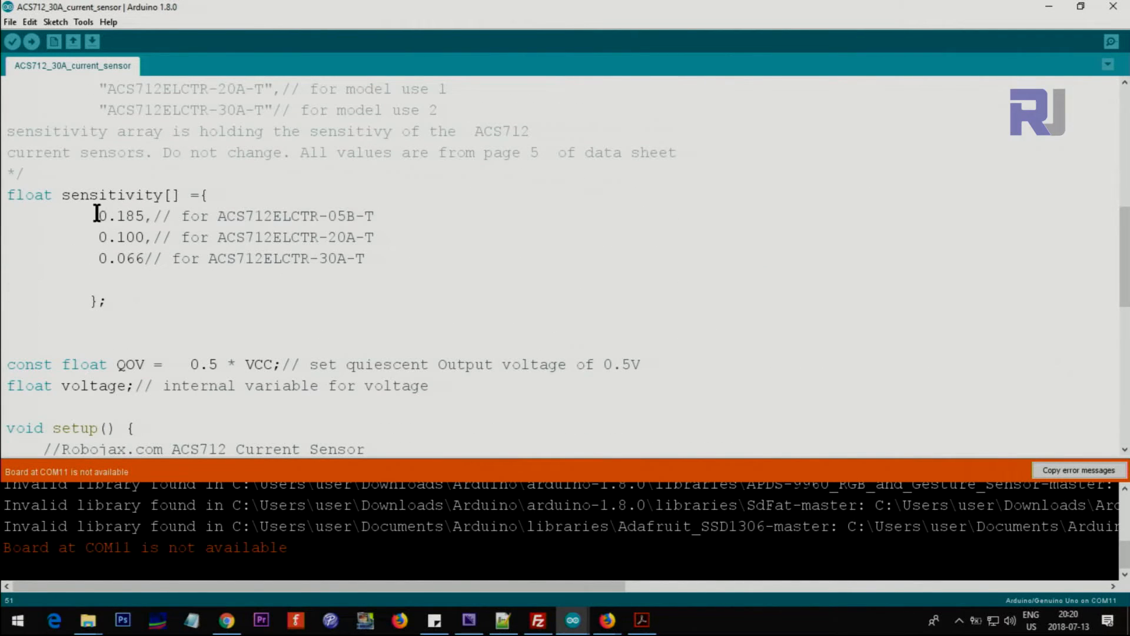
drag(97, 216, 364, 258)
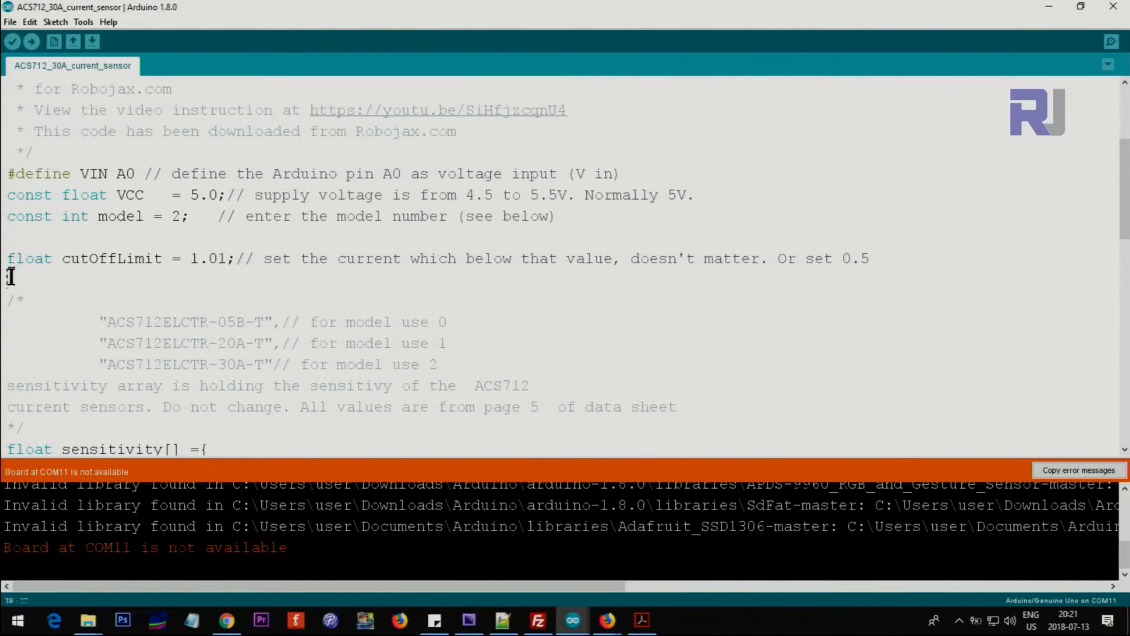
scroll(down, 3)
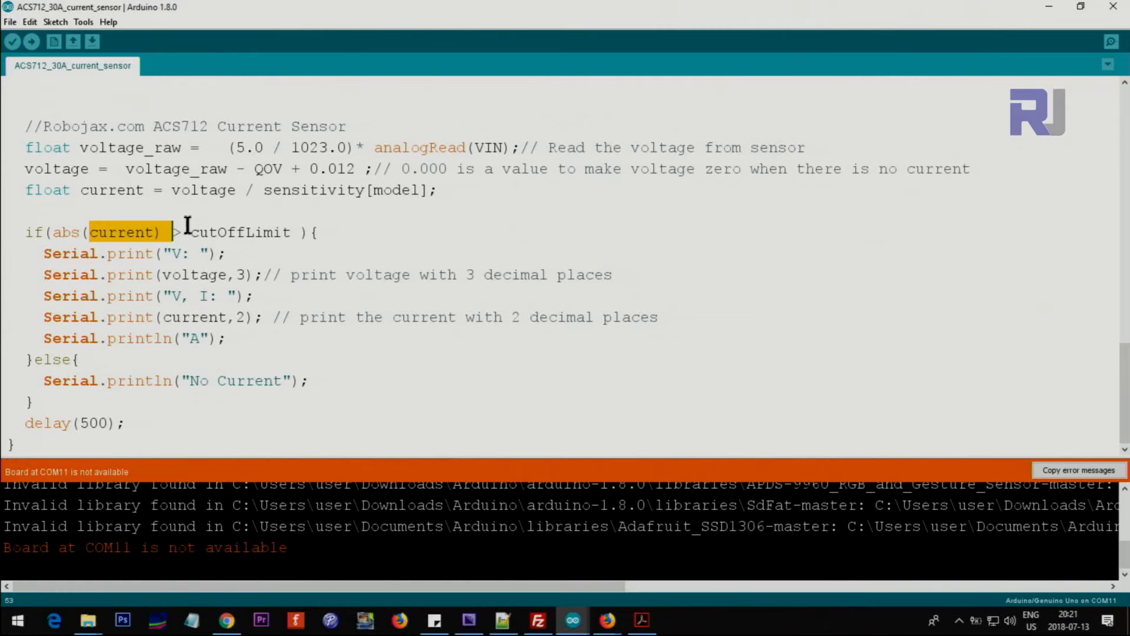
double_click(240, 232)
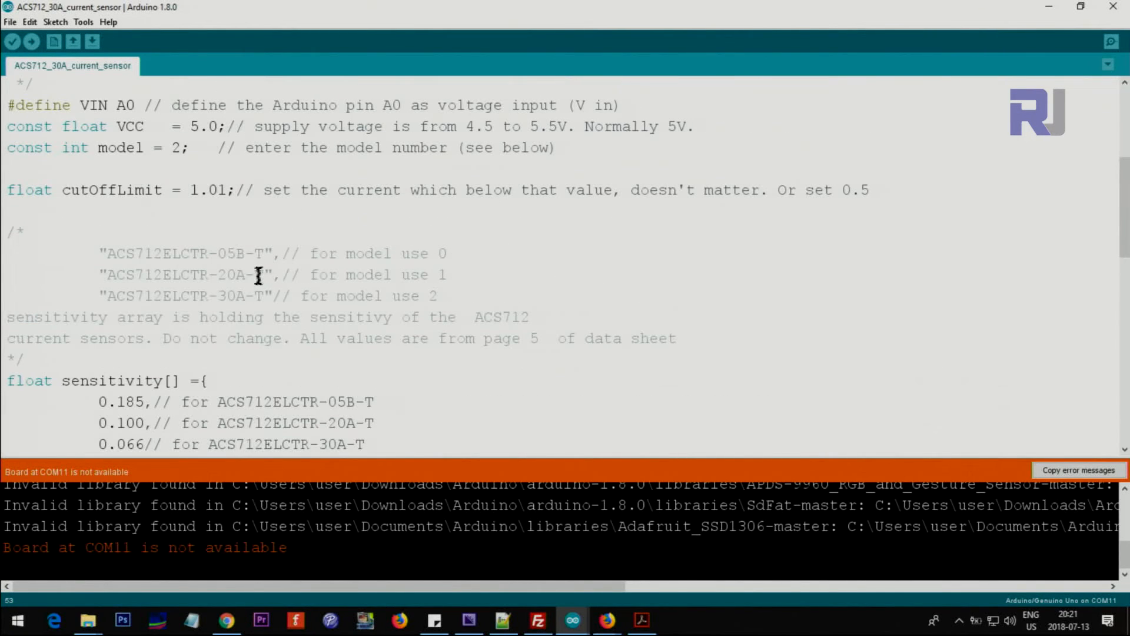
double_click(112, 190)
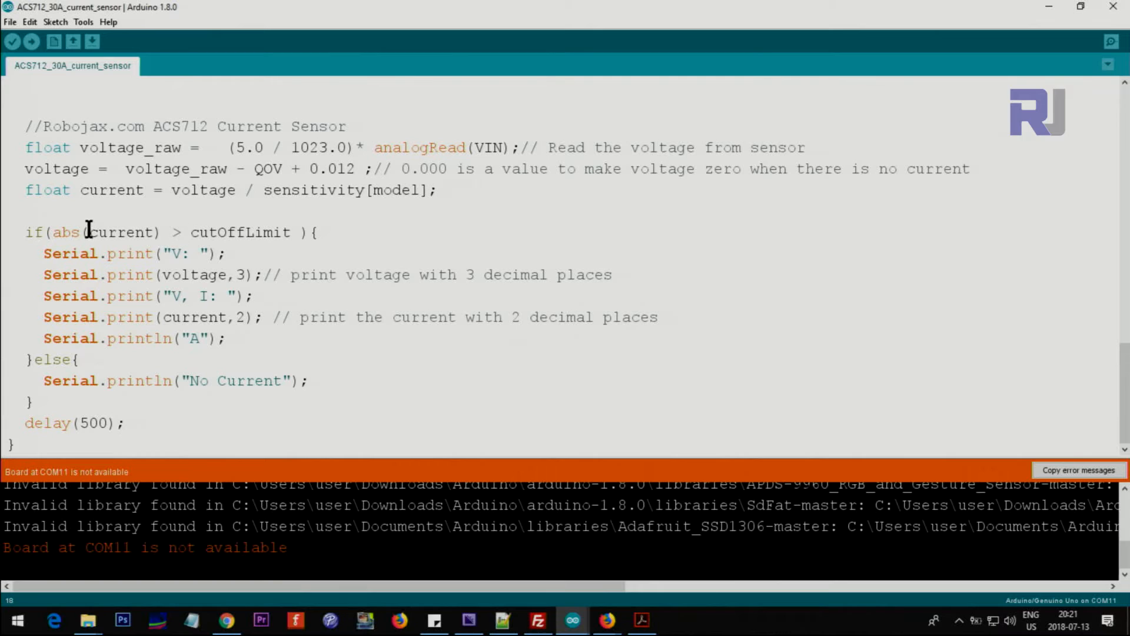
double_click(240, 231)
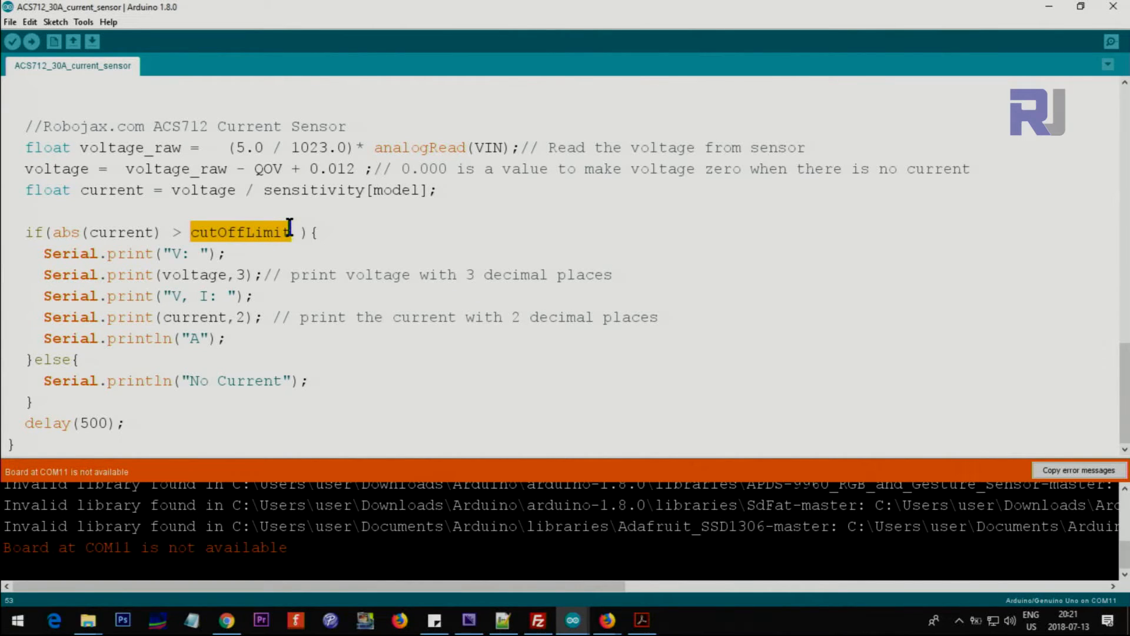
mouse_move(114, 253)
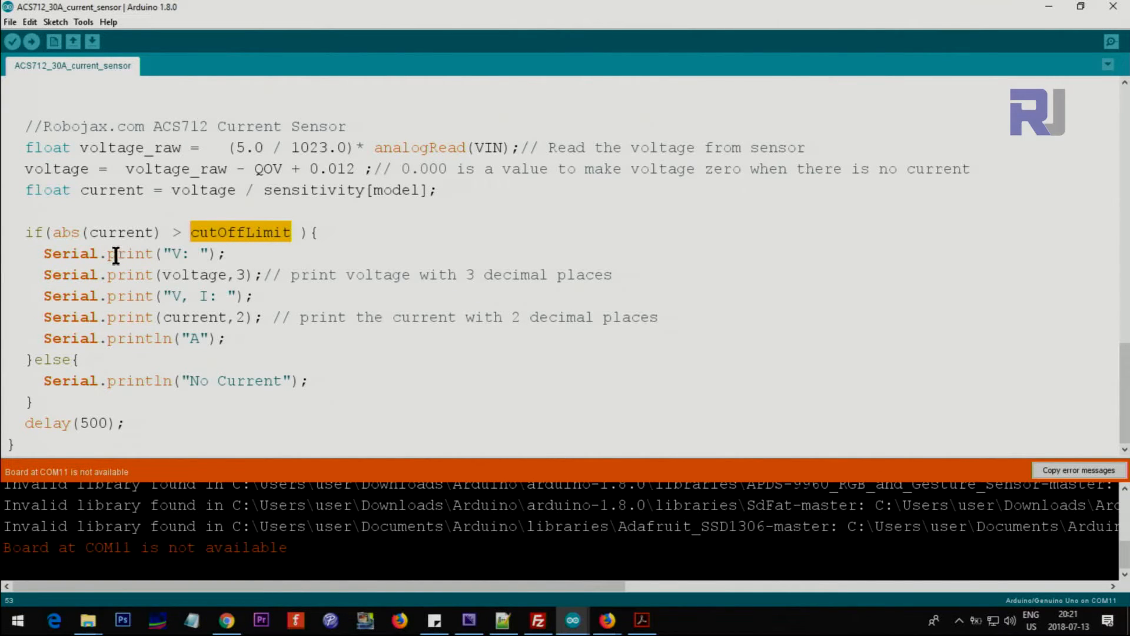
mouse_move(203, 244)
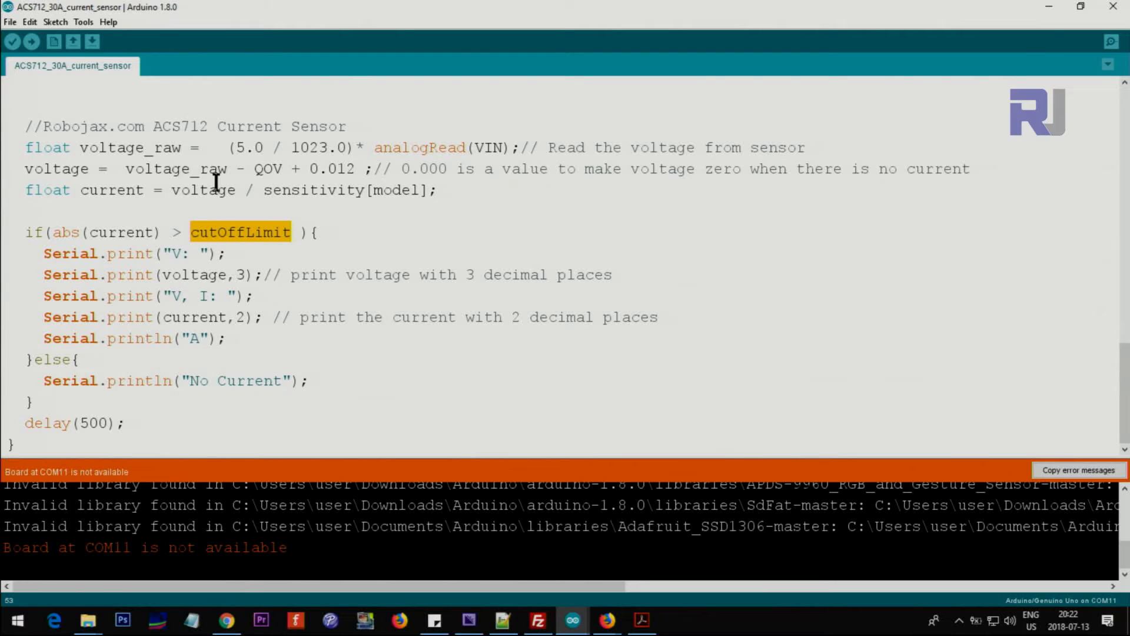
click(173, 253)
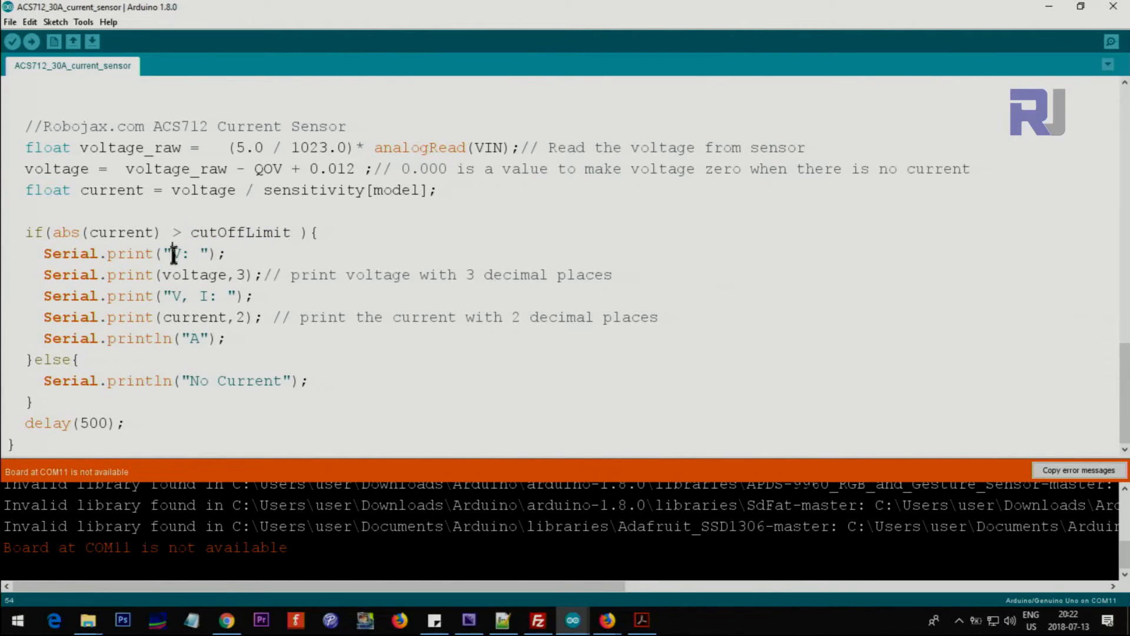
double_click(582, 275)
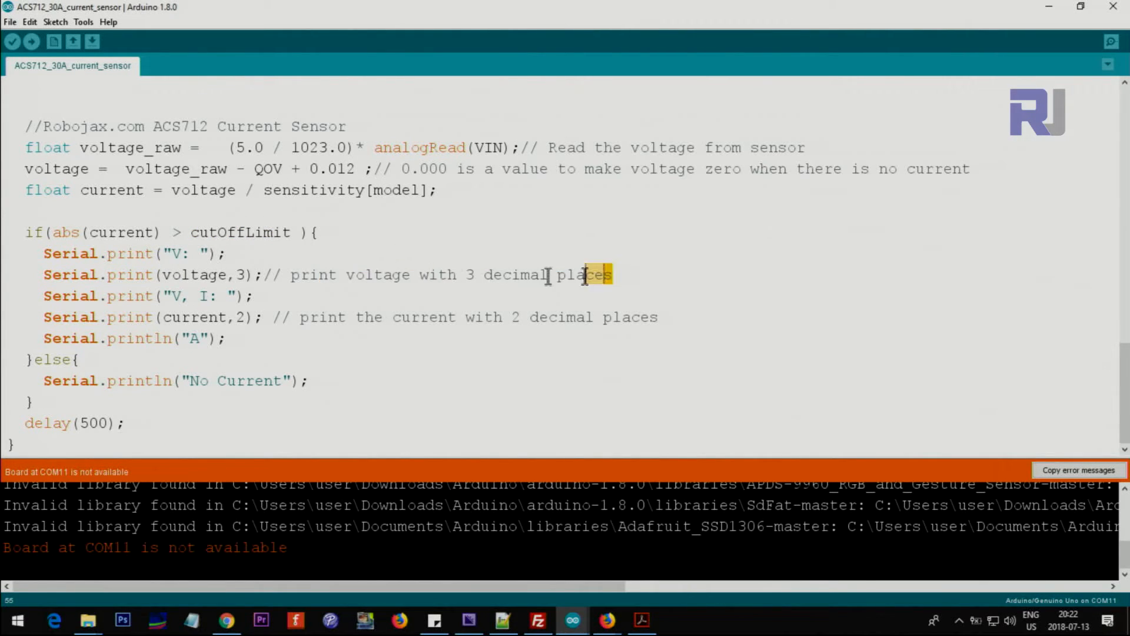
drag(591, 275, 195, 265)
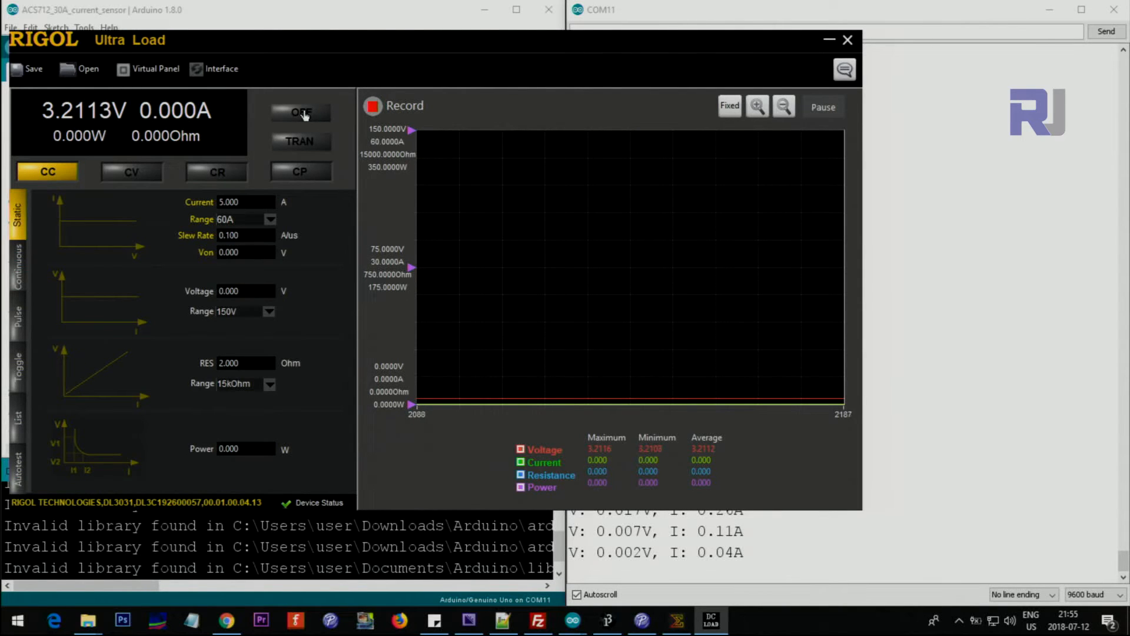
Switch the Rigol load on at about 7 A, with serial readings near 6.85 A
click(301, 112)
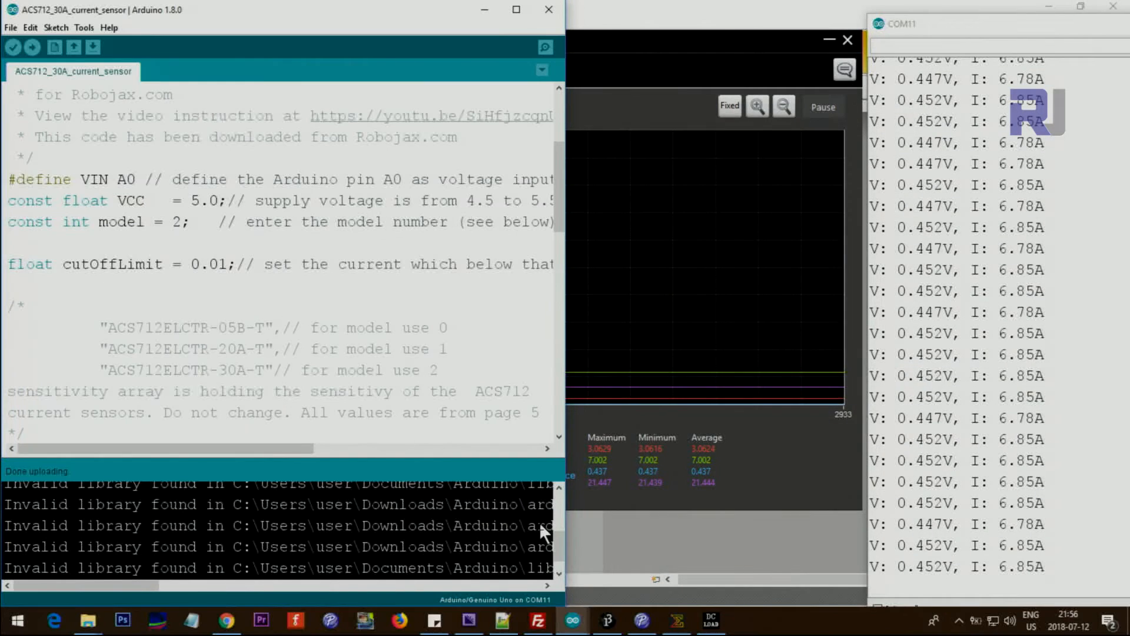
scroll(down, 3)
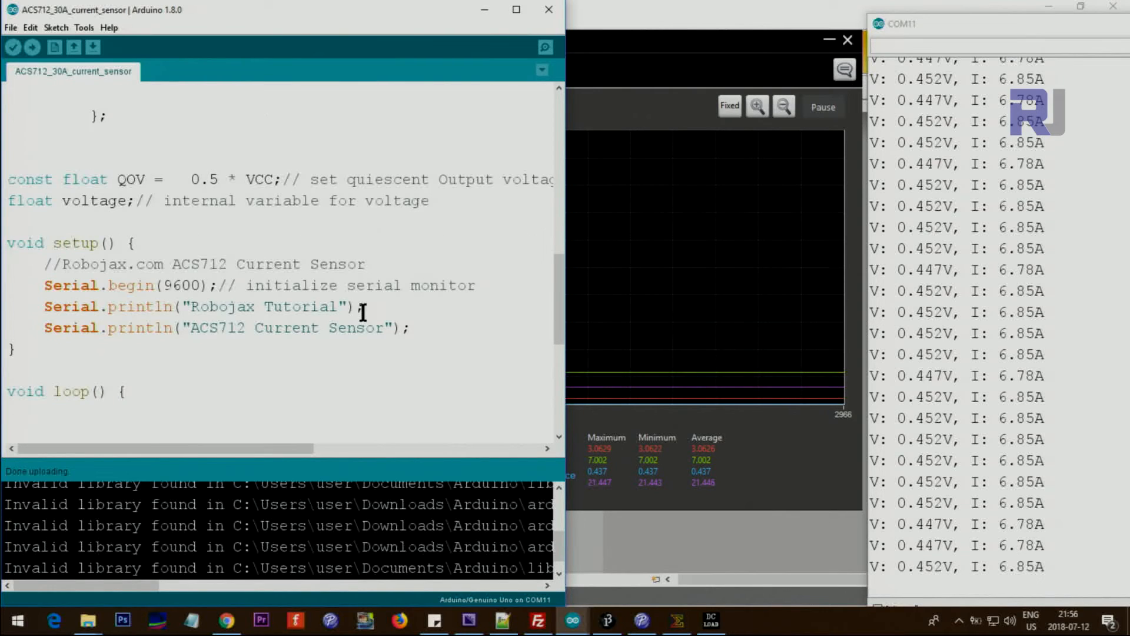
scroll(down, 3)
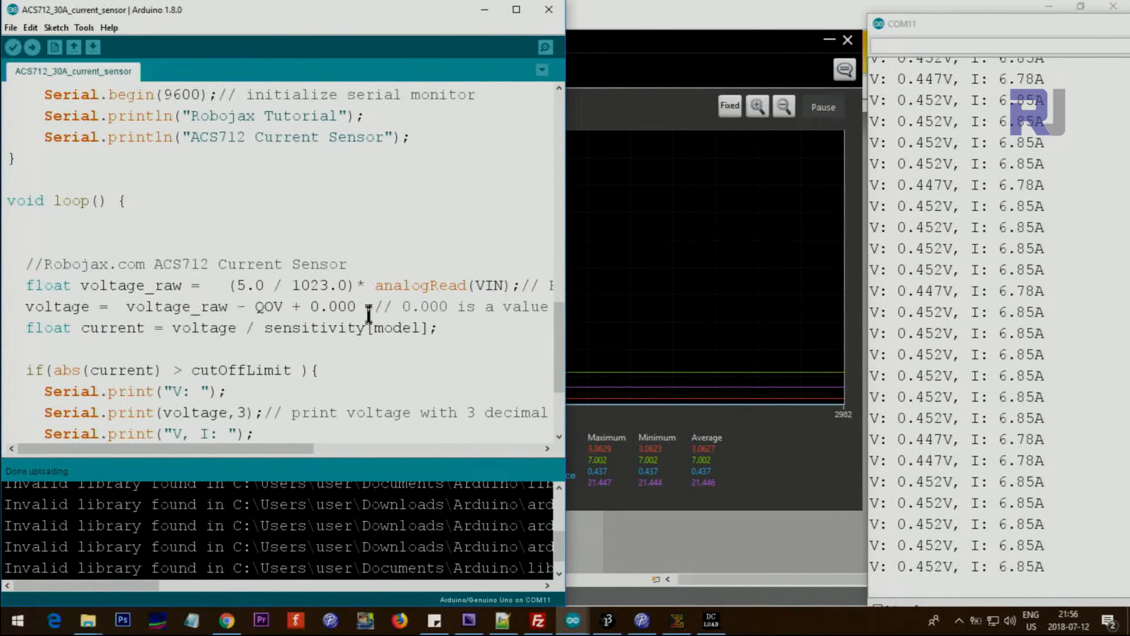
double_click(340, 306)
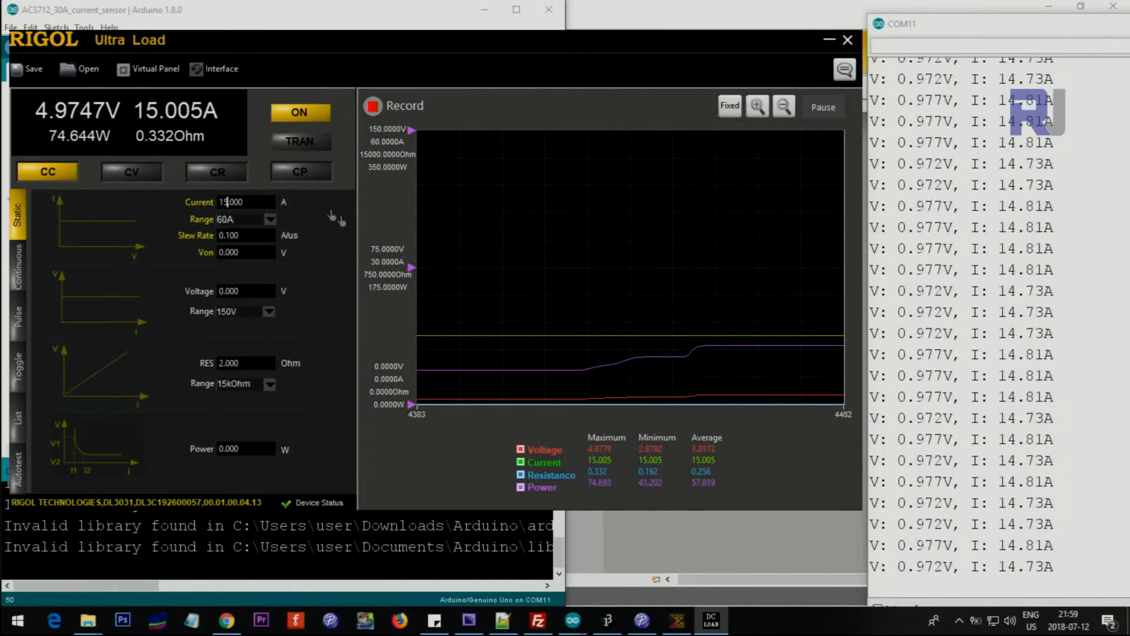
mouse_move(230, 218)
text(17.000)
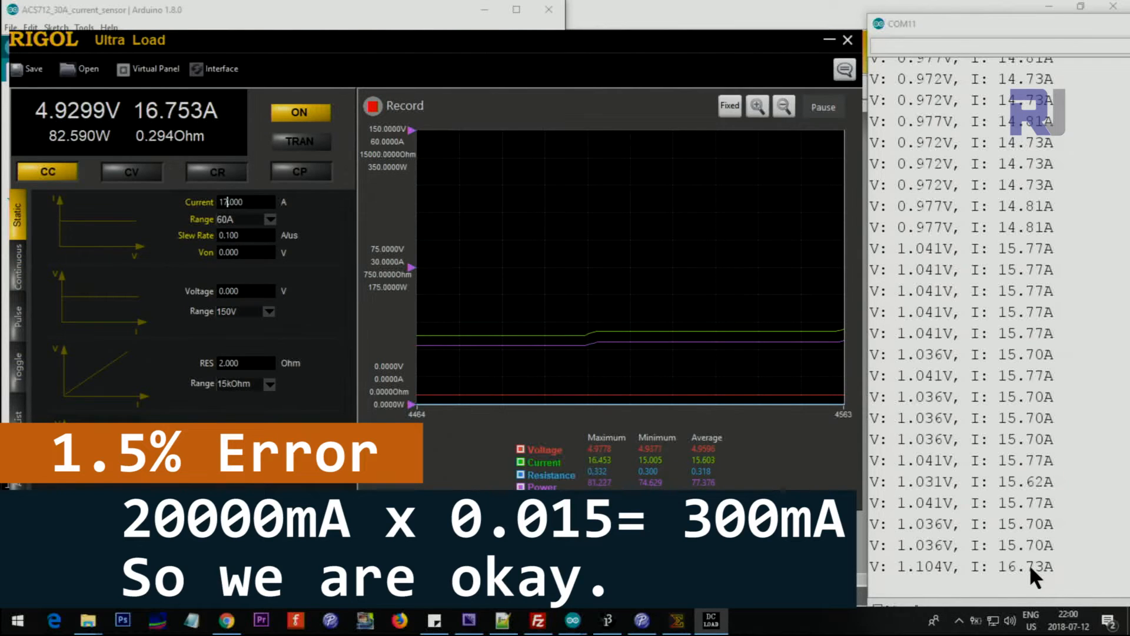
Step the load current setpoint up from 20 A, then switch the load off
text(20.000)
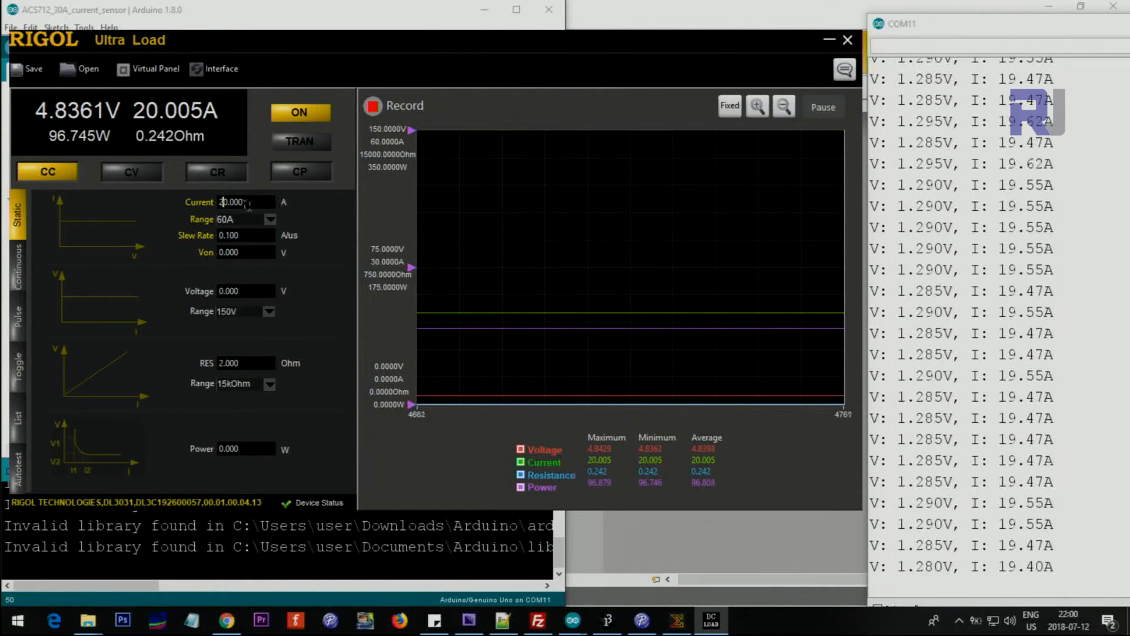
text(21.000)
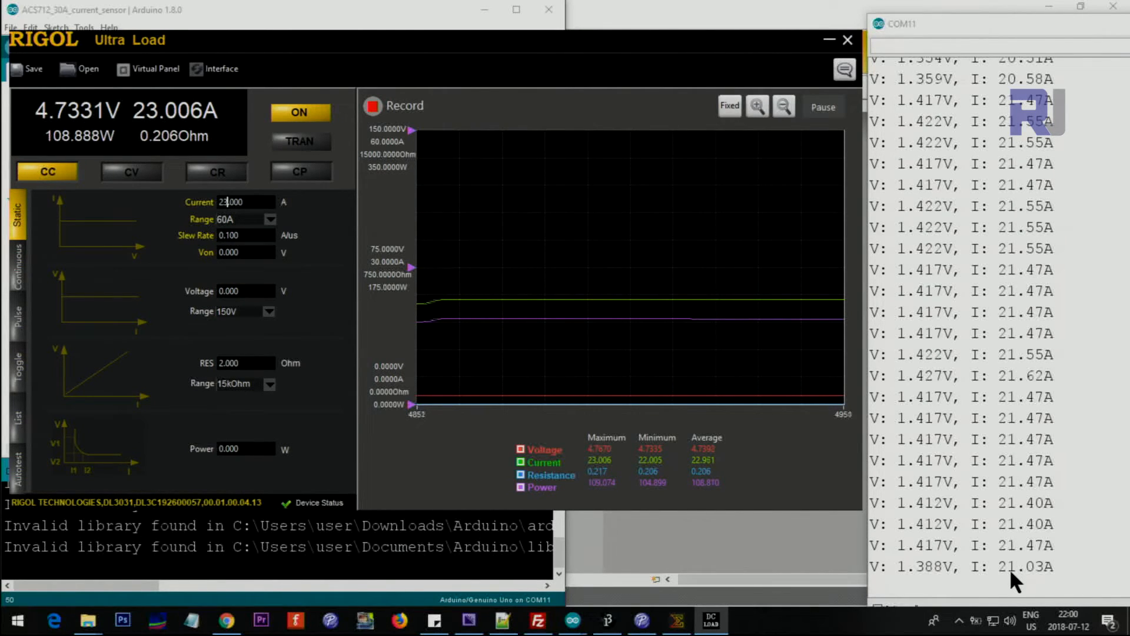
click(300, 113)
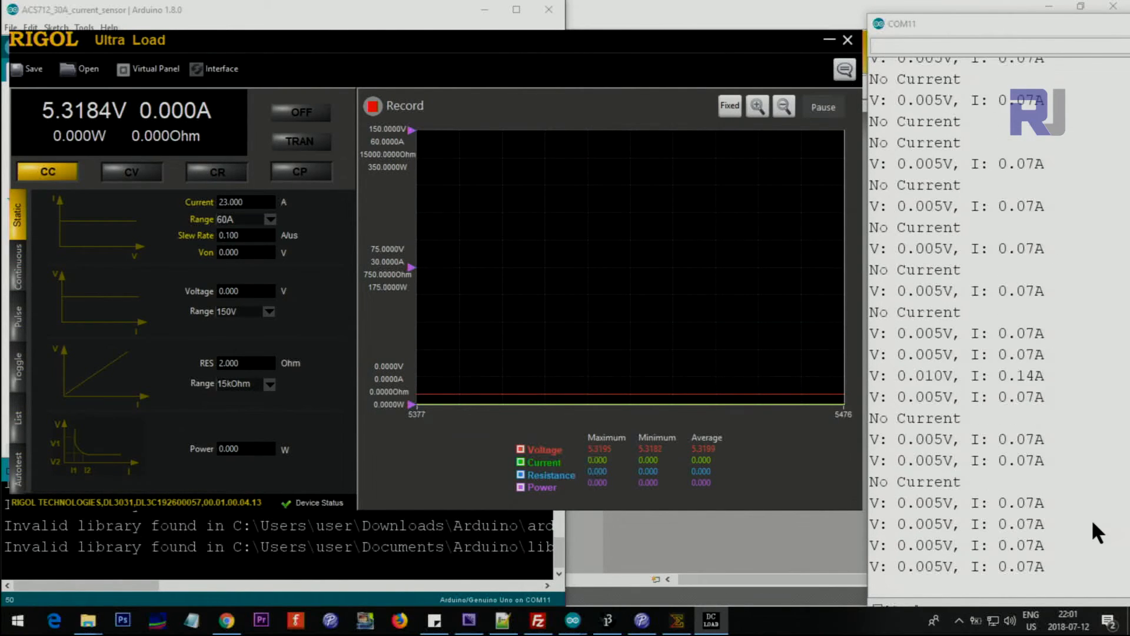
Bring the sketch forward and start editing the cutOffLimit value of 0.01
click(94, 10)
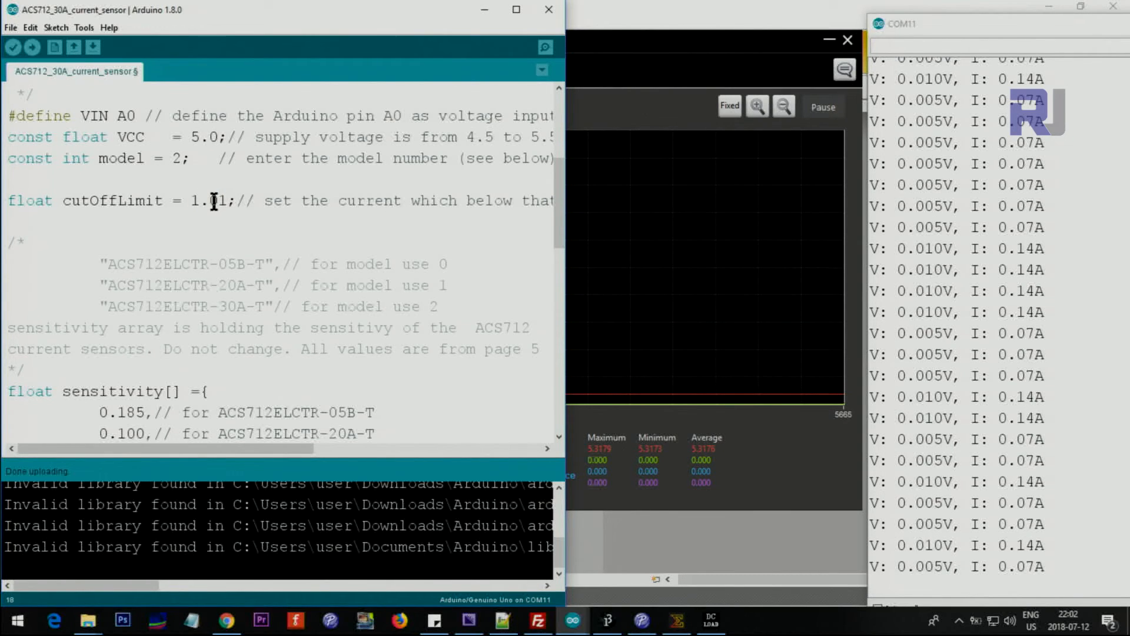
click(13, 46)
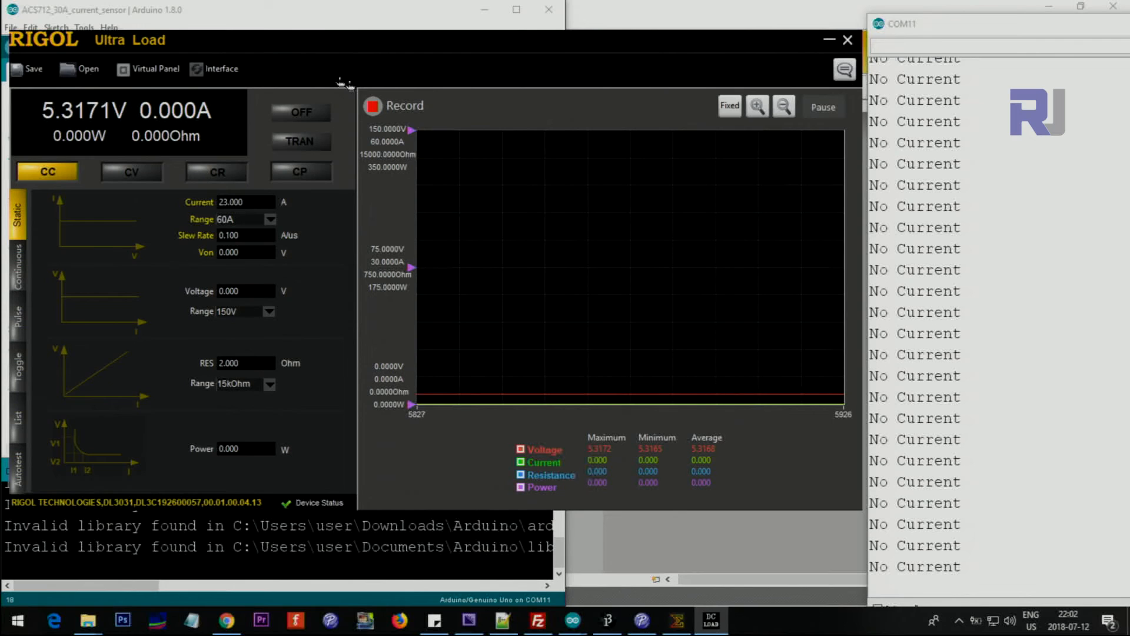
Focus the Rigol Ultra Load window to set a 30 A current
click(299, 112)
text(30.000)
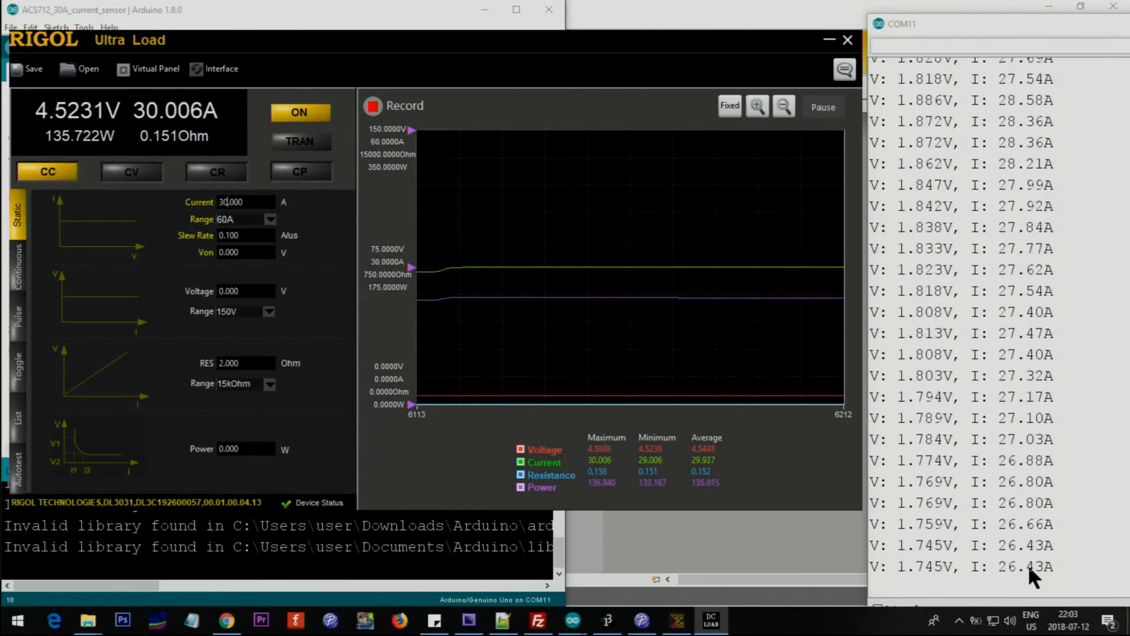
text(11.000)
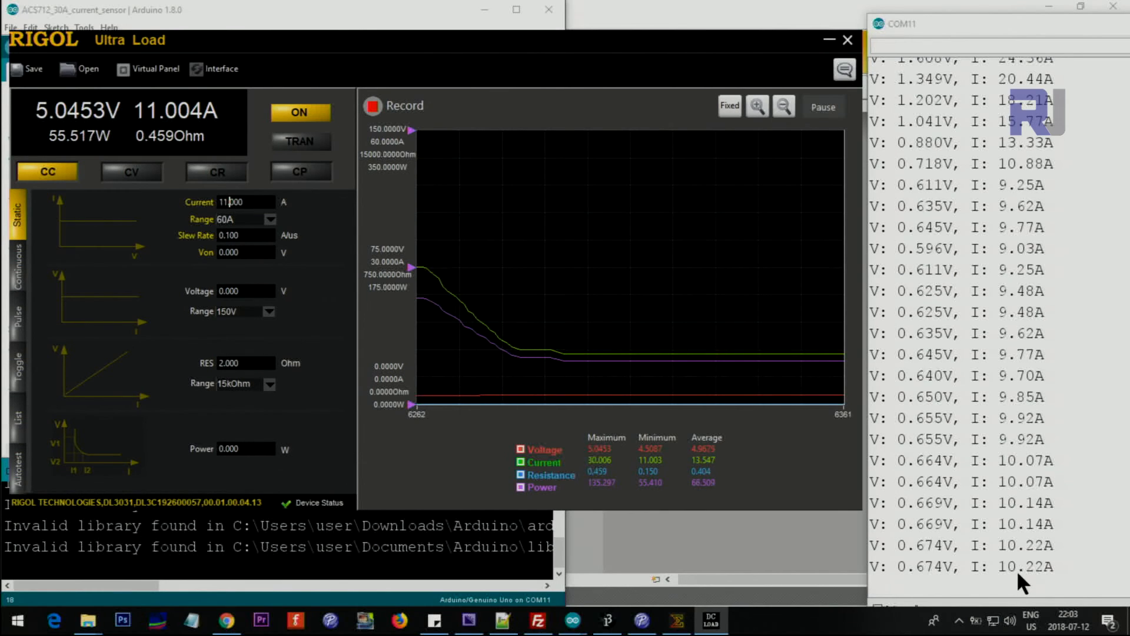